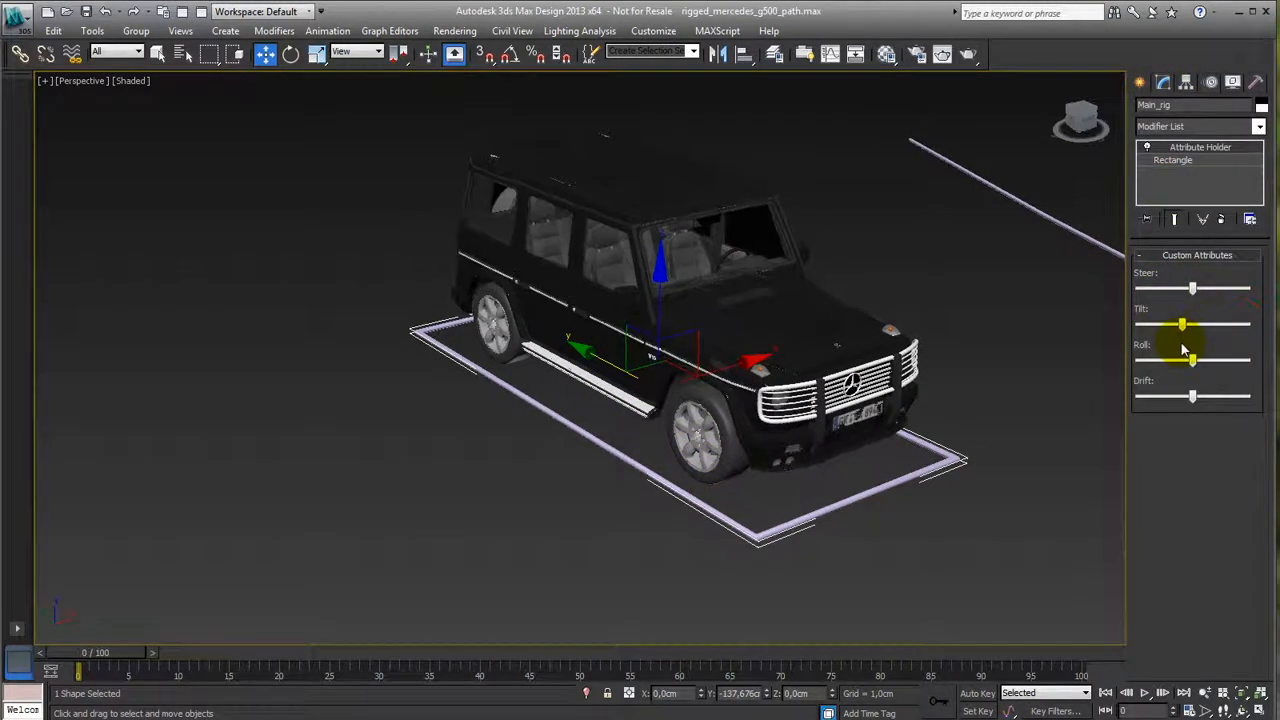
# Try the car body's tilt and drift attributes and frame the whole spline path in view.
pyautogui.moveTo(1184, 396); pyautogui.dragTo(1224, 396)
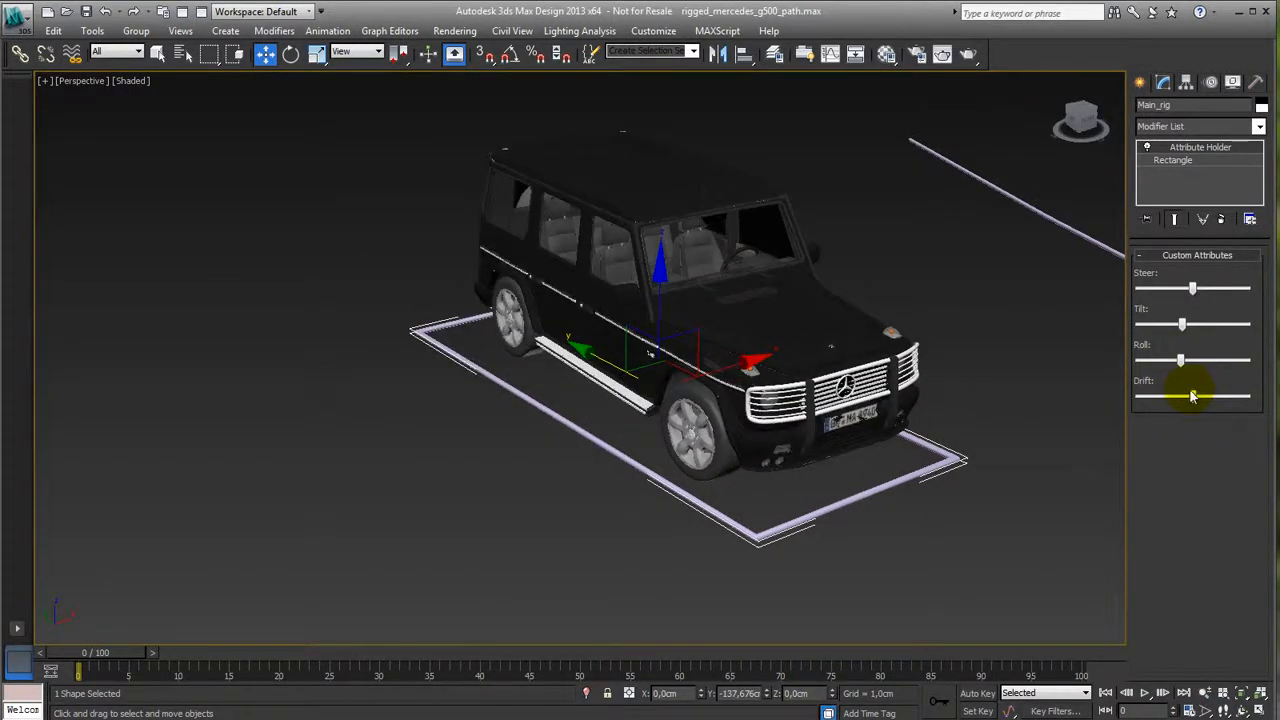
pyautogui.moveTo(1196, 396); pyautogui.dragTo(1192, 396)
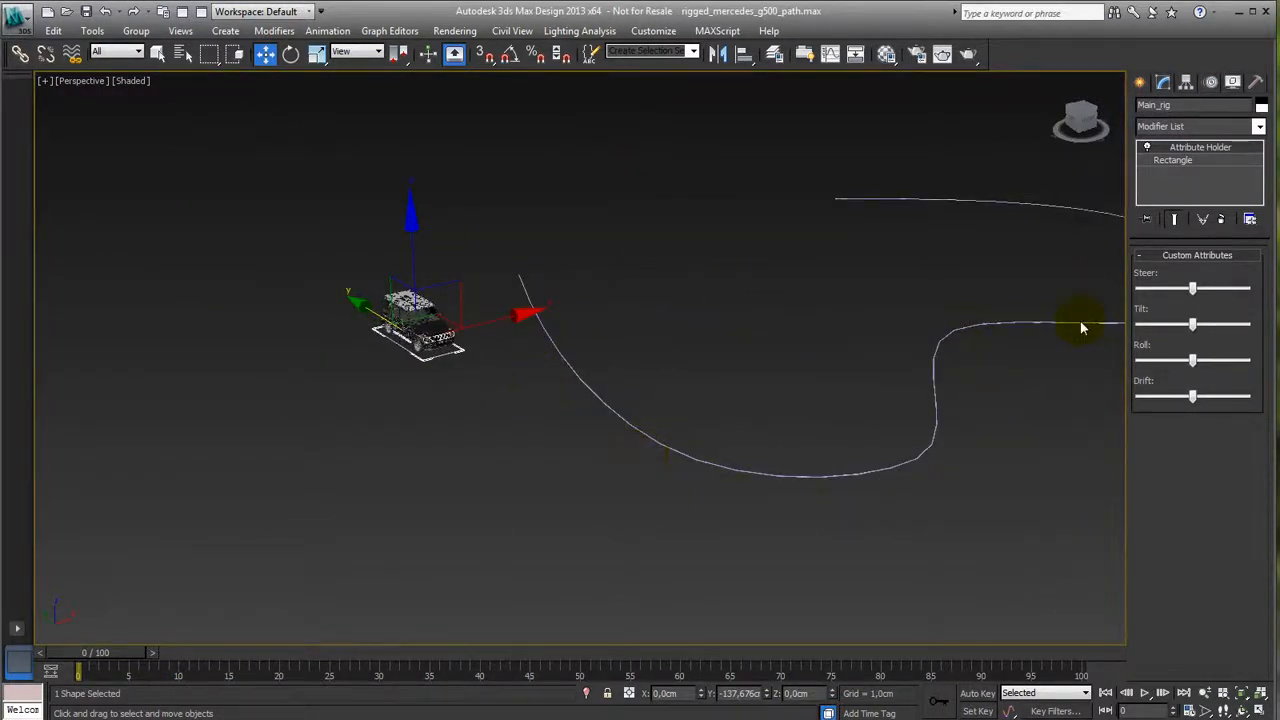
pyautogui.moveTo(1080, 324); pyautogui.dragTo(700, 452)
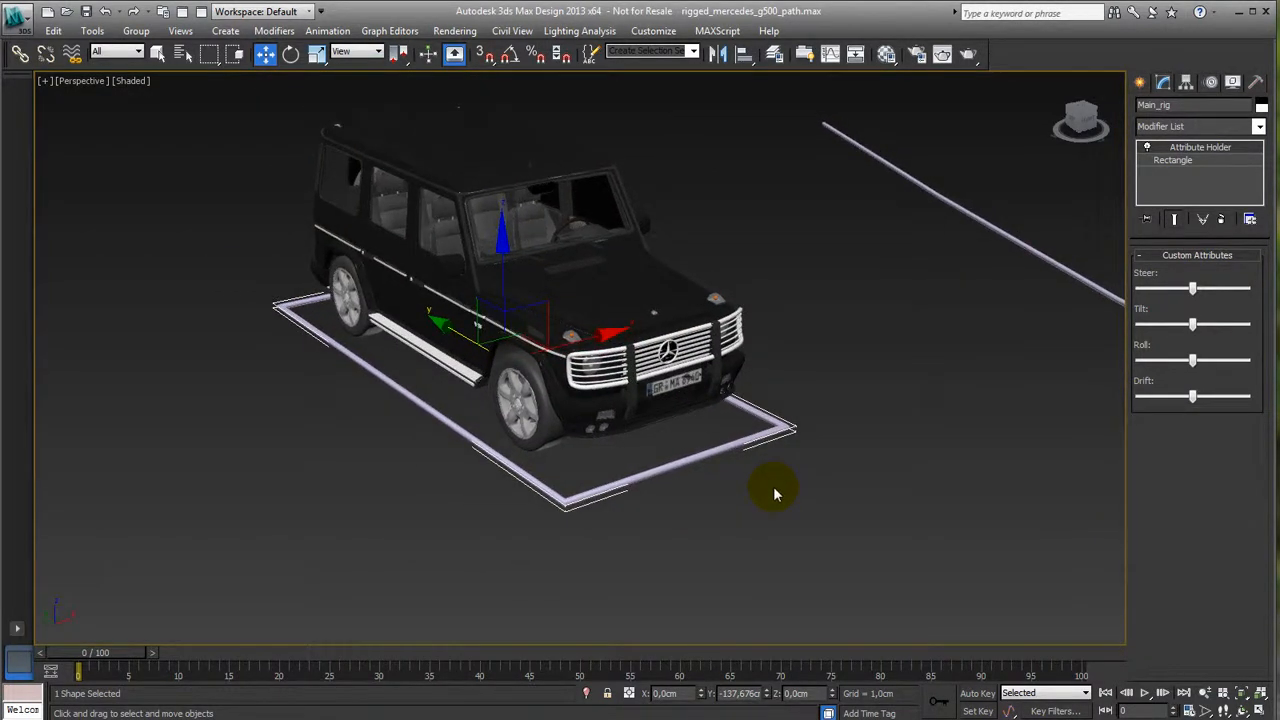
pyautogui.moveTo(776, 492); pyautogui.dragTo(690, 500)
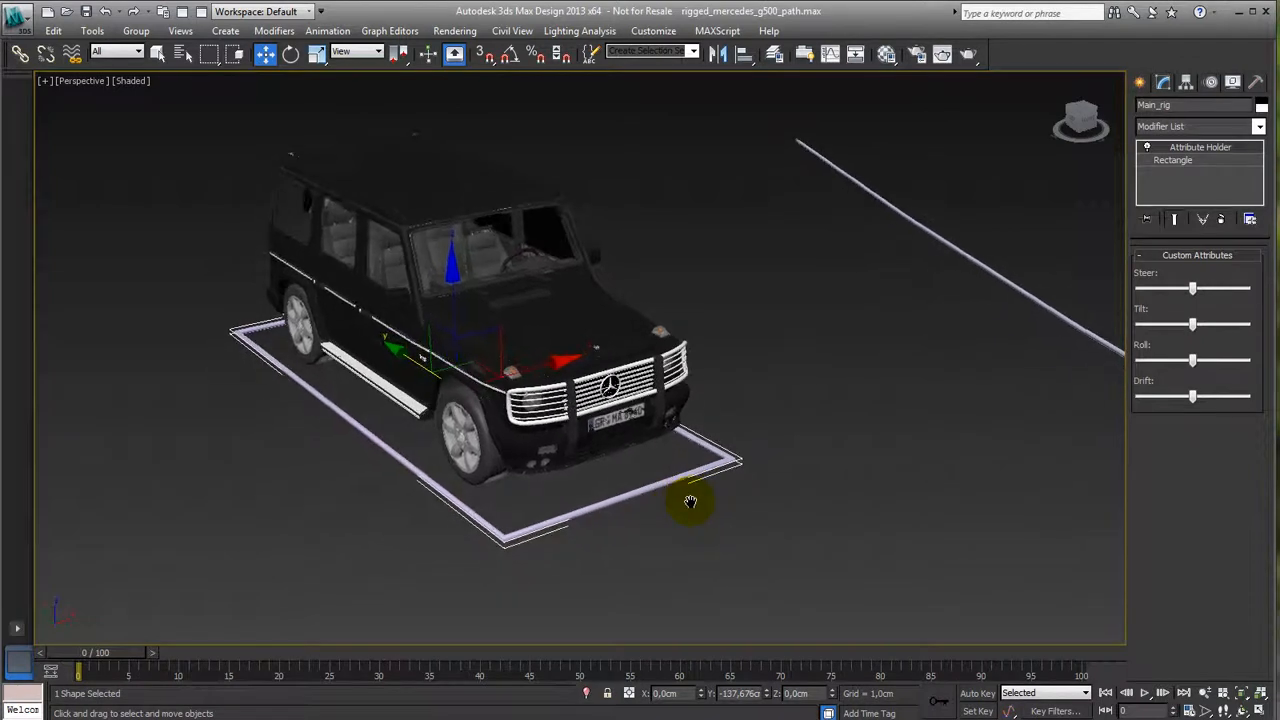
pyautogui.moveTo(690, 500); pyautogui.dragTo(700, 480)
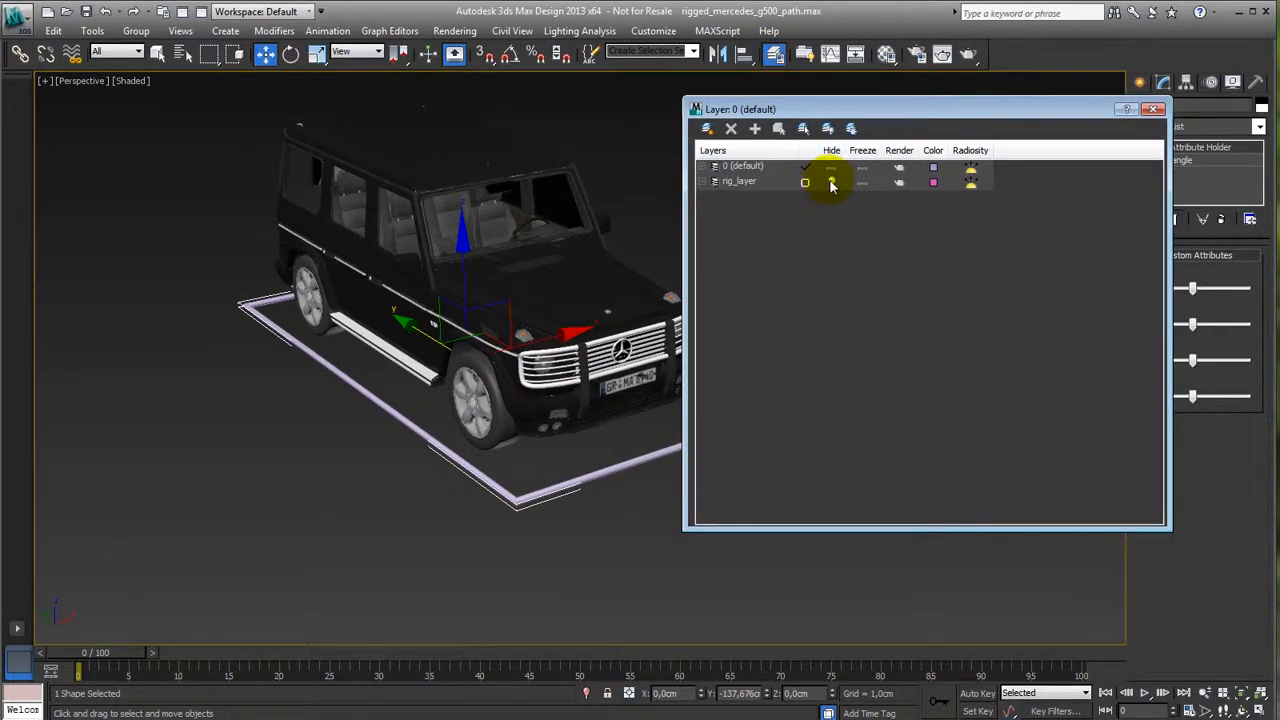
# Unhide rig_layer in the Layer Manager, revealing the wheel circles and steering target circle.
pyautogui.click(804, 180)
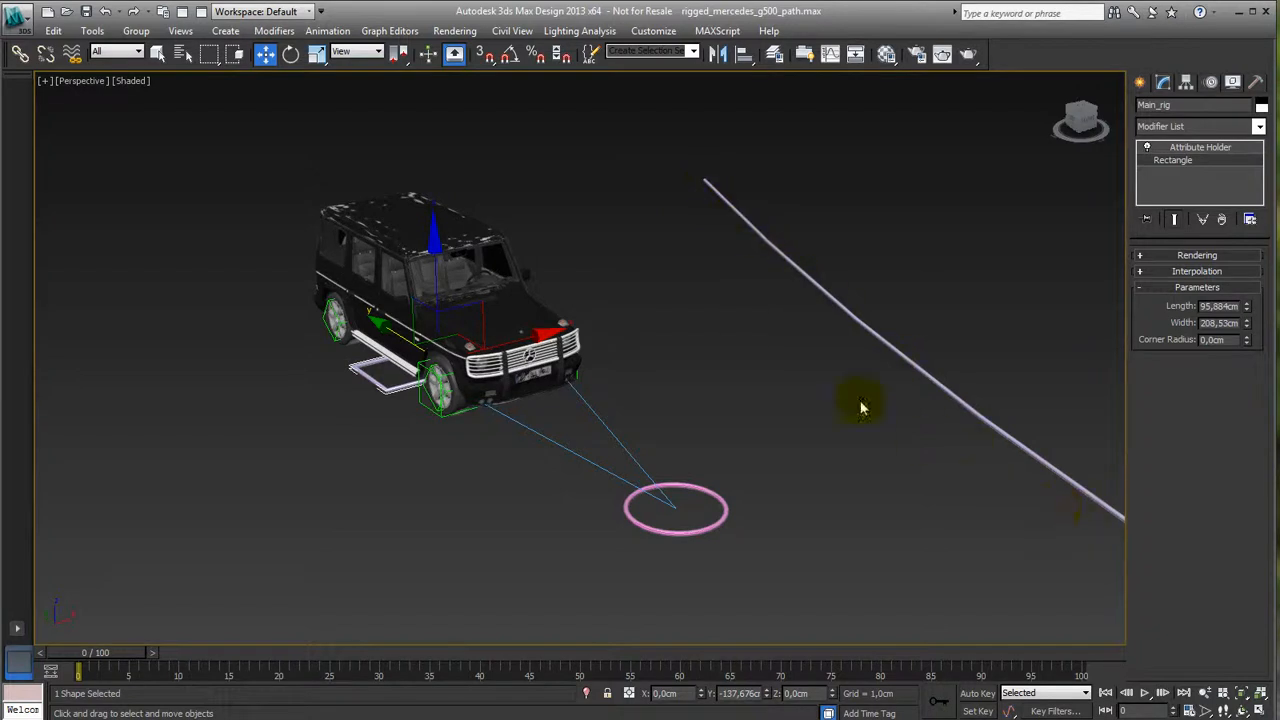
pyautogui.moveTo(784, 290)
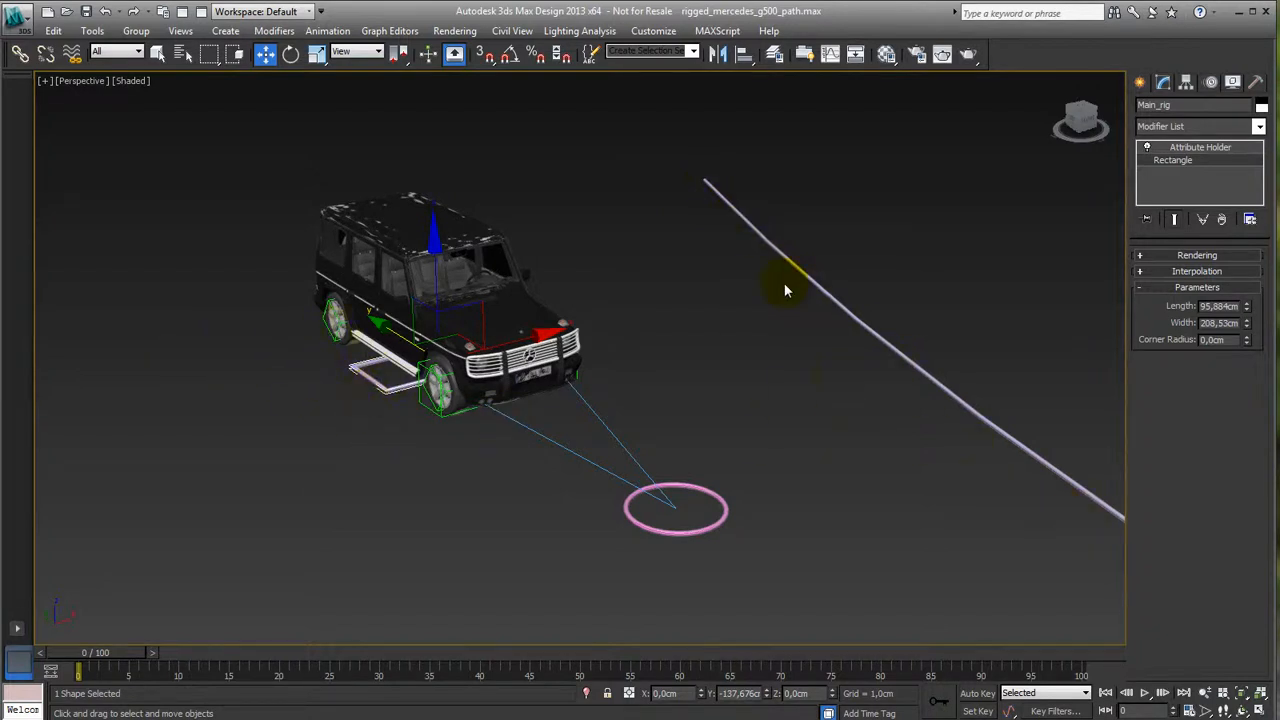
pyautogui.moveTo(710, 330)
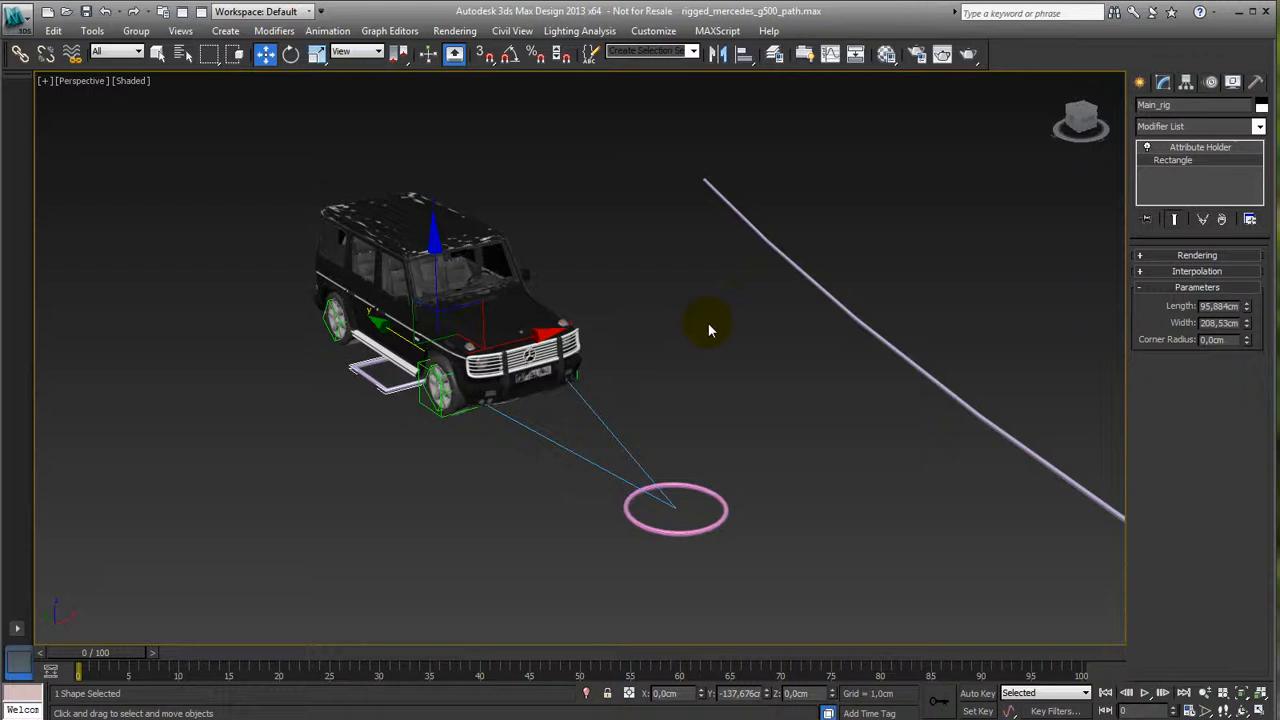
pyautogui.moveTo(710, 330); pyautogui.dragTo(664, 336)
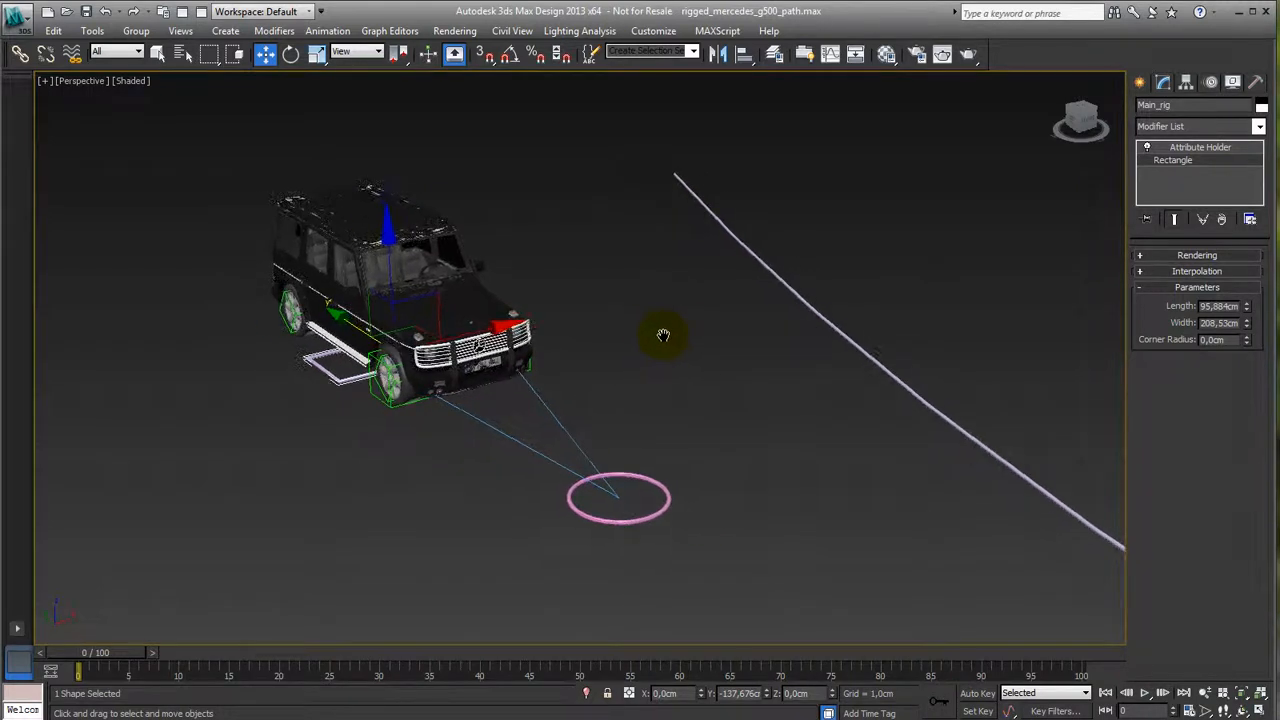
pyautogui.moveTo(664, 336); pyautogui.dragTo(572, 340)
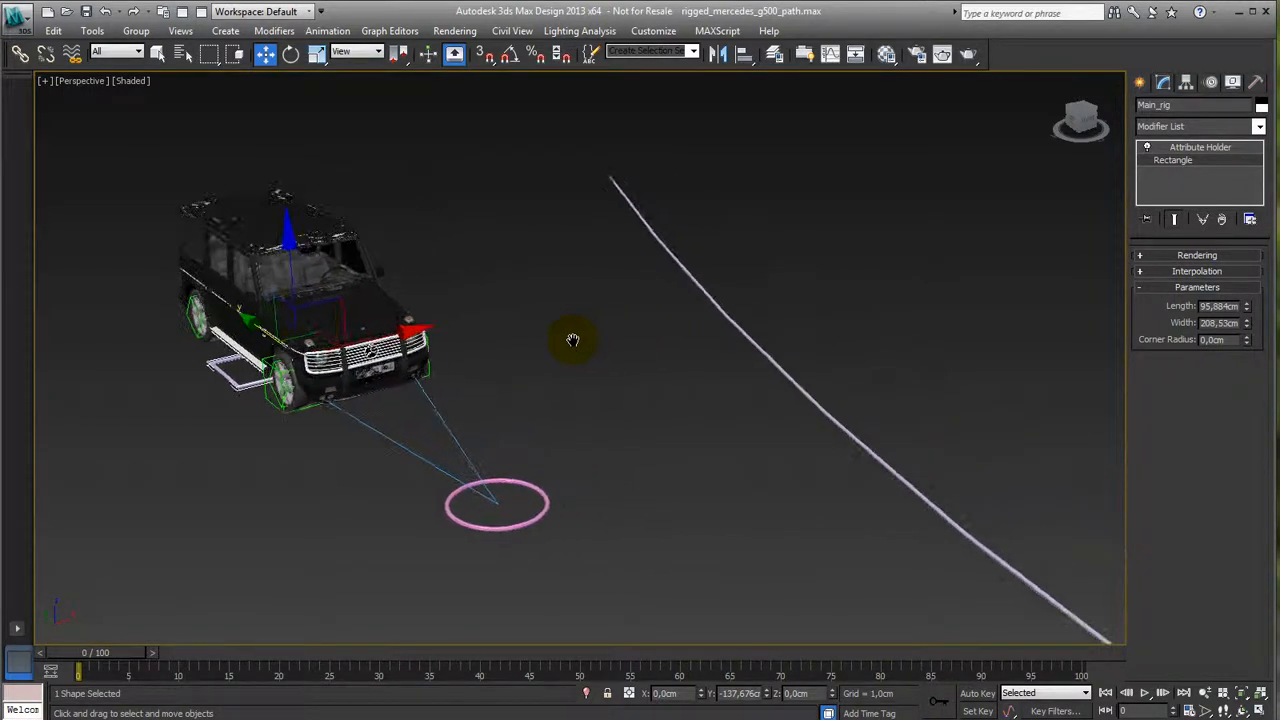
pyautogui.moveTo(572, 340); pyautogui.dragTo(644, 340)
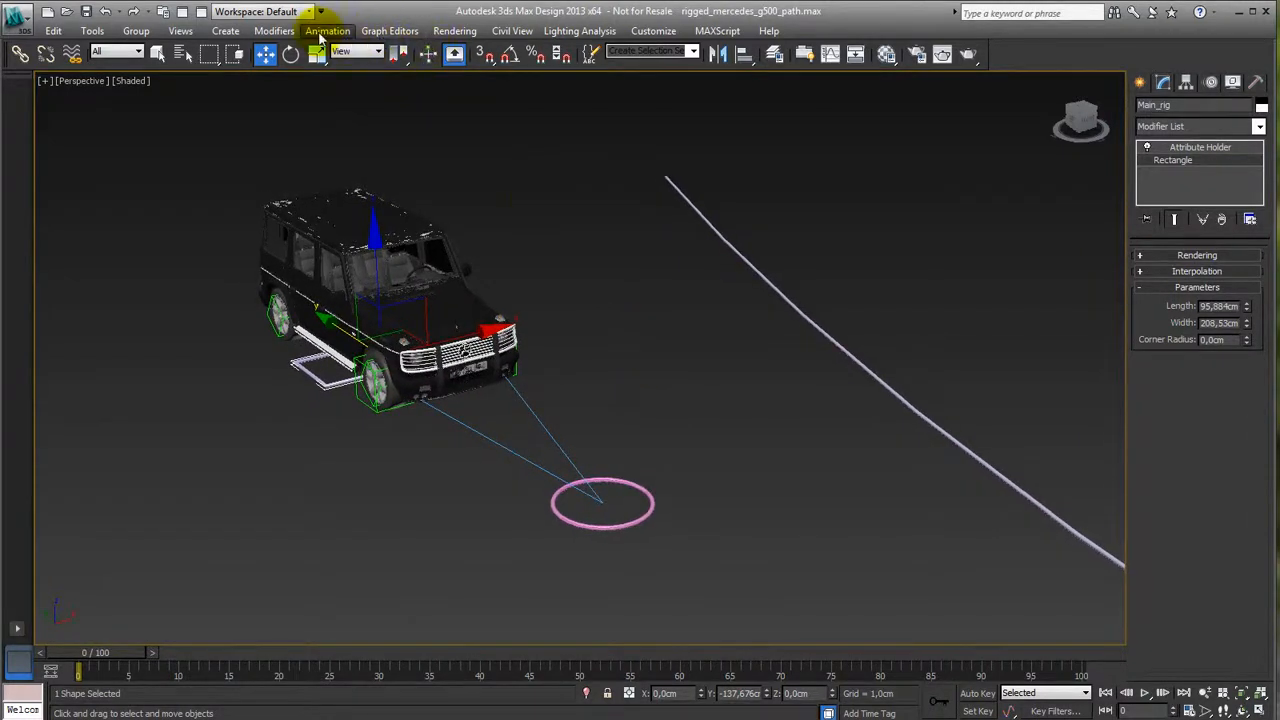
# Path-constrain Main_rig to Line001 with Follow so the car sits at the path start.
pyautogui.click(328, 32)
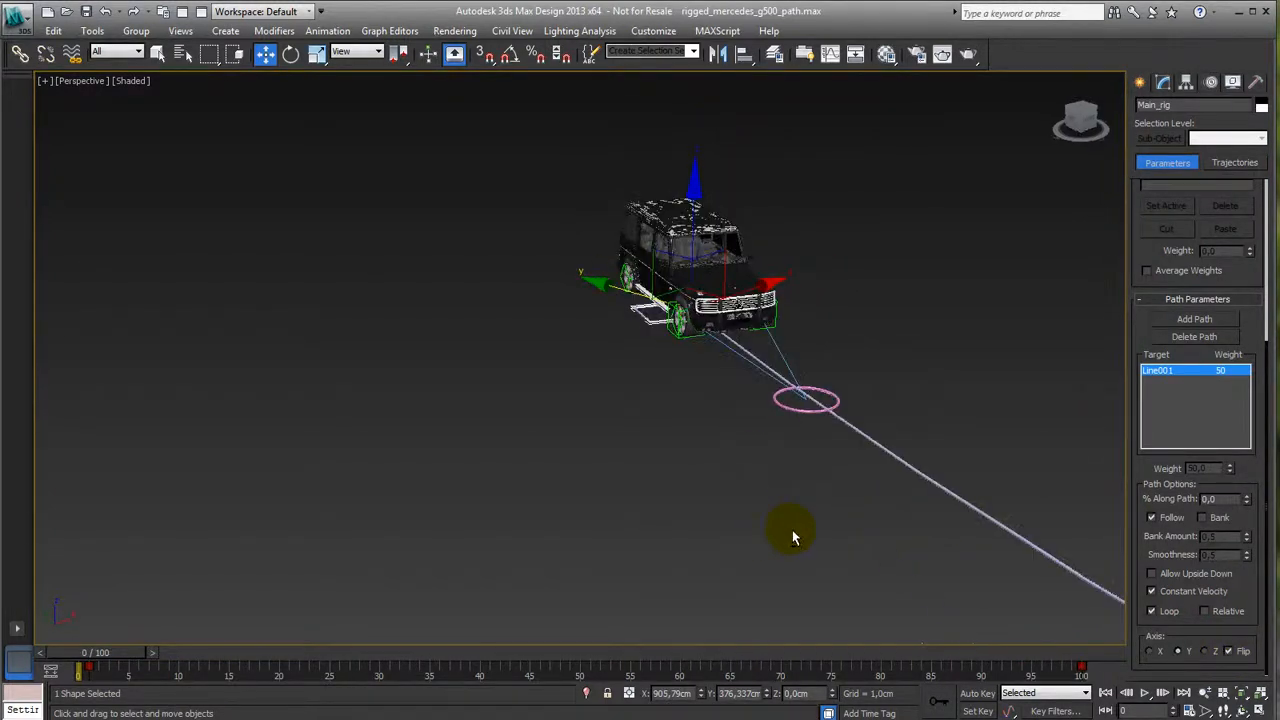
pyautogui.moveTo(790, 530); pyautogui.dragTo(696, 450)
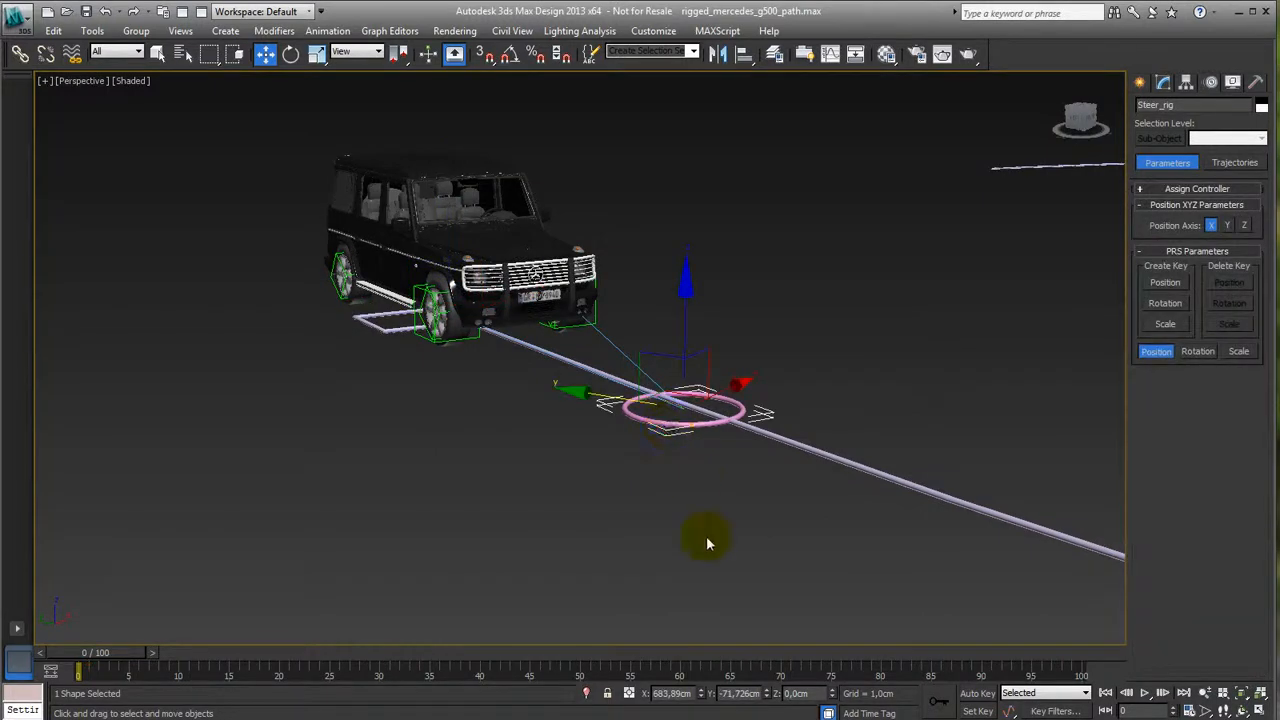
pyautogui.moveTo(808, 448)
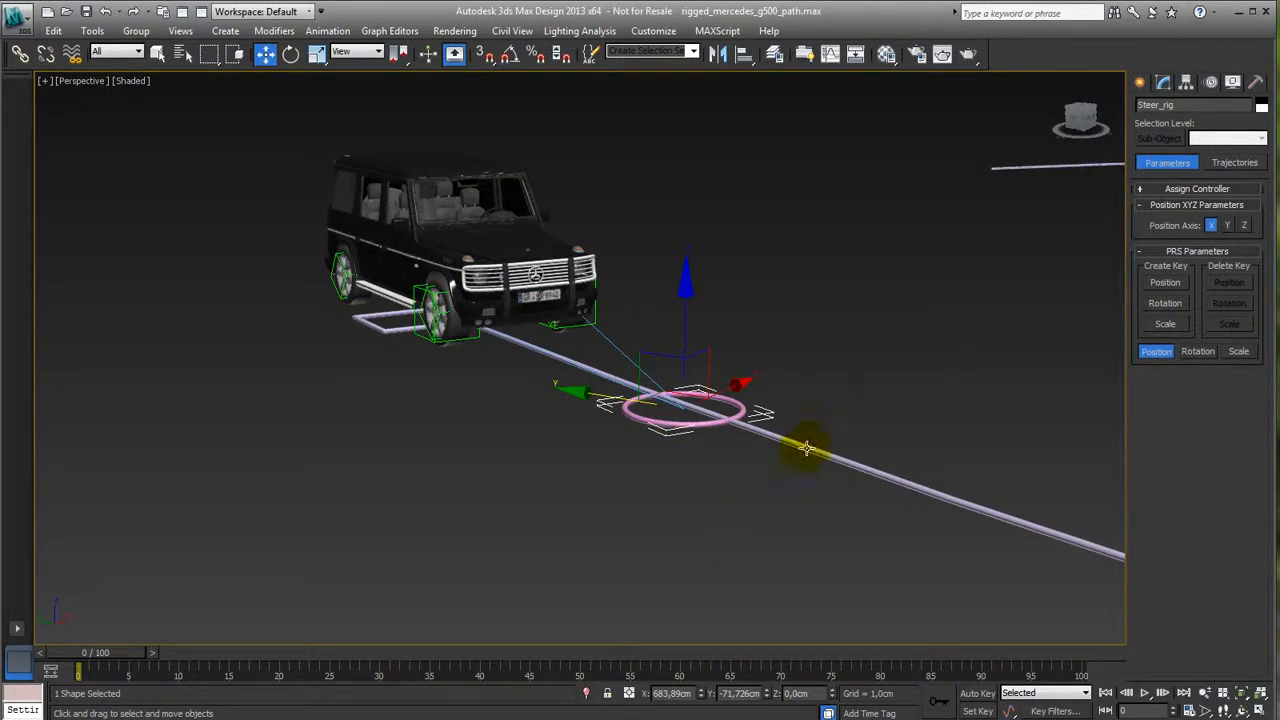
# Path-constrain Steer_rig to Line001 so the steering circle rides the spline, then select Main_rig.
pyautogui.click(328, 32)
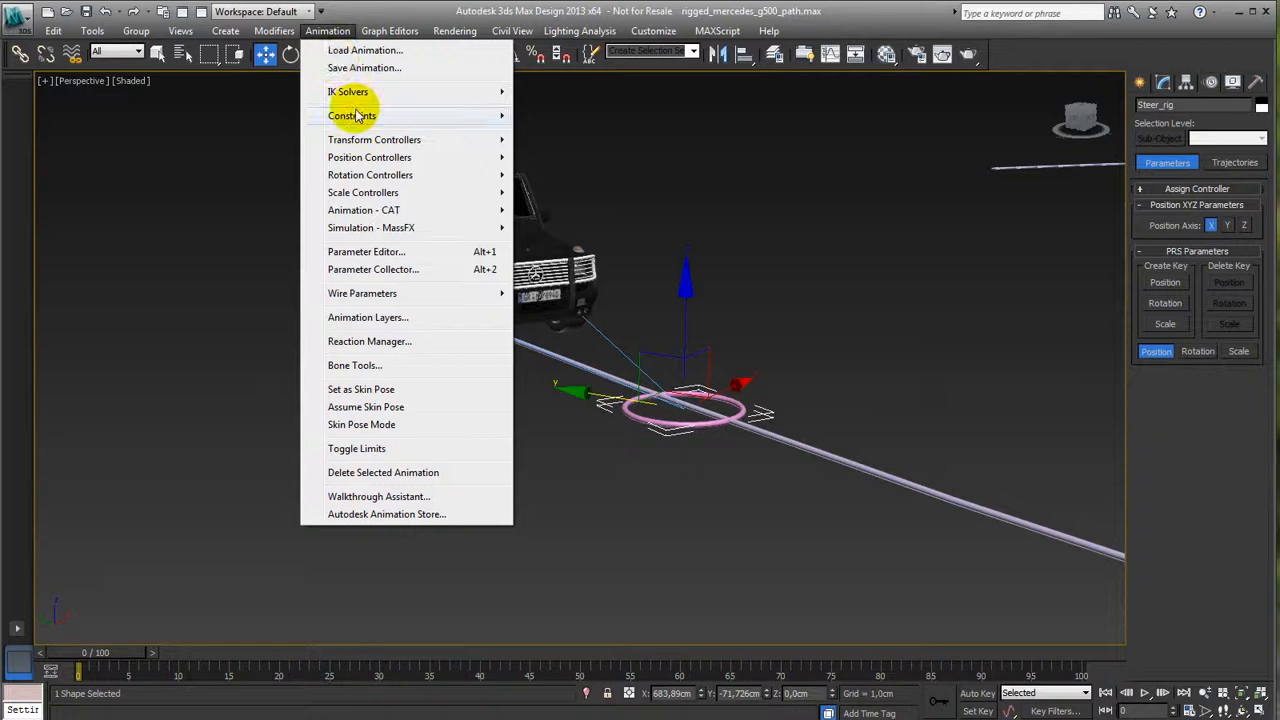
pyautogui.click(352, 114)
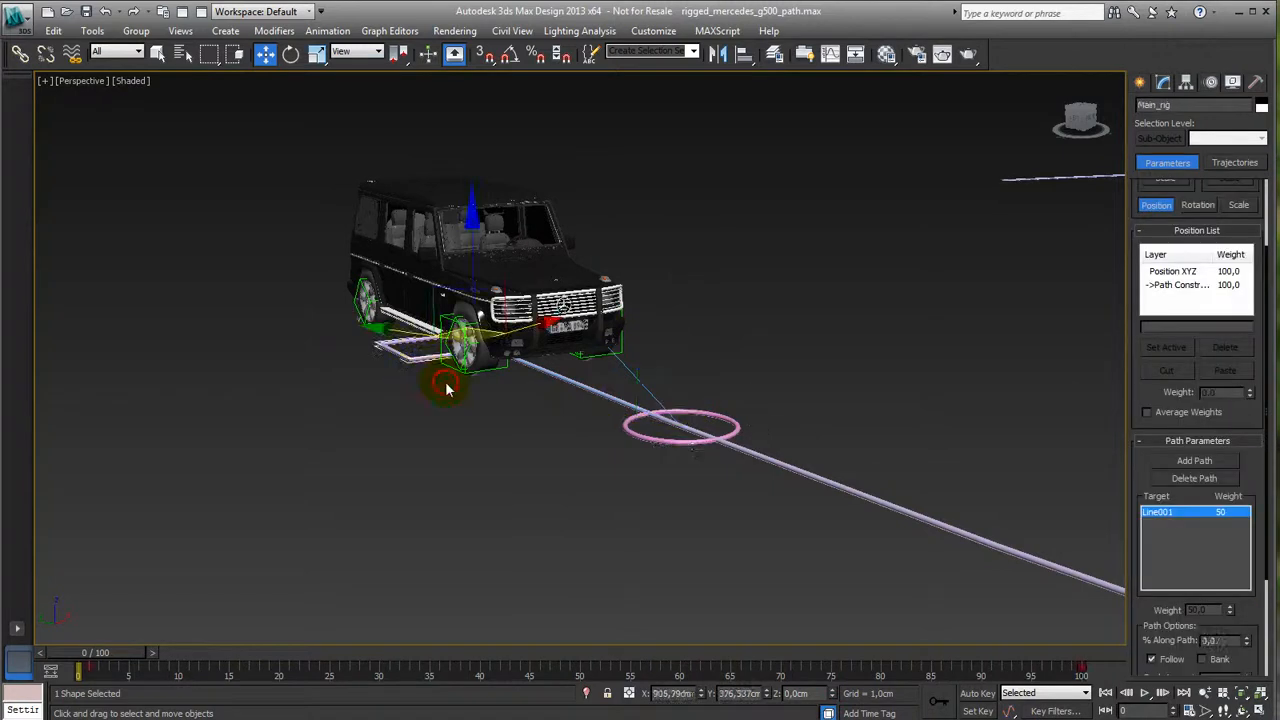
pyautogui.click(684, 428)
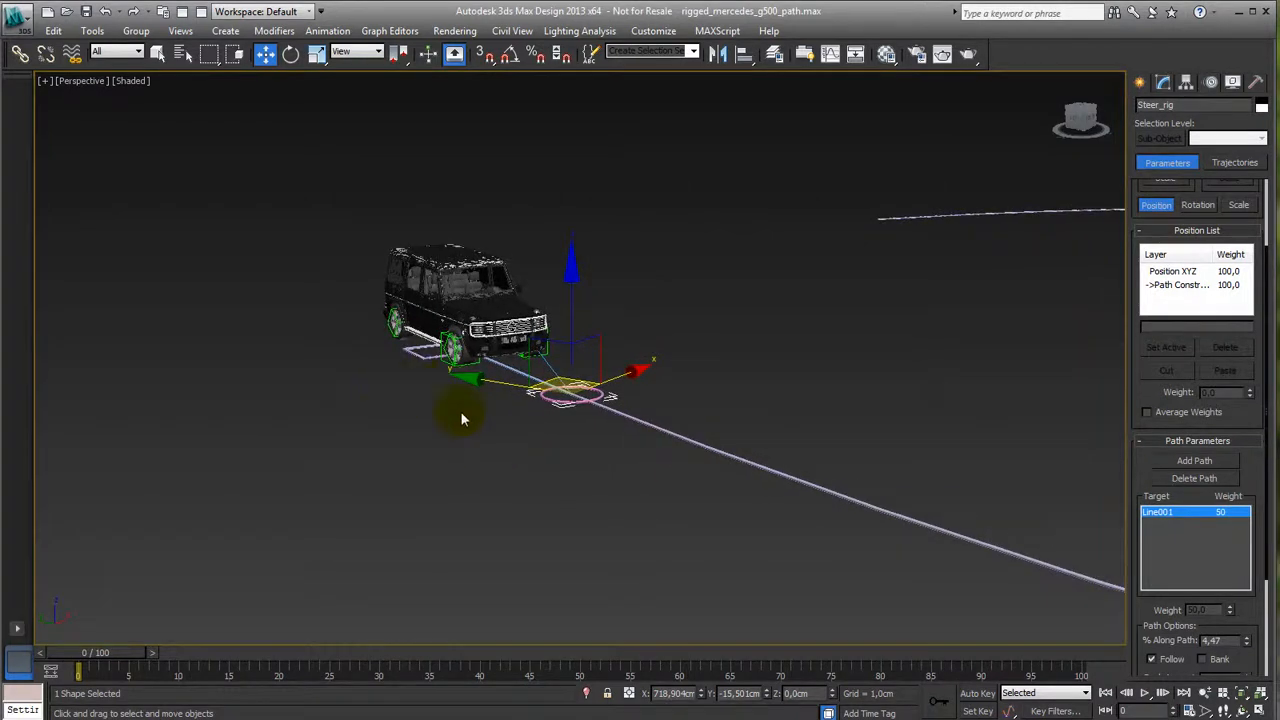
pyautogui.moveTo(648, 490)
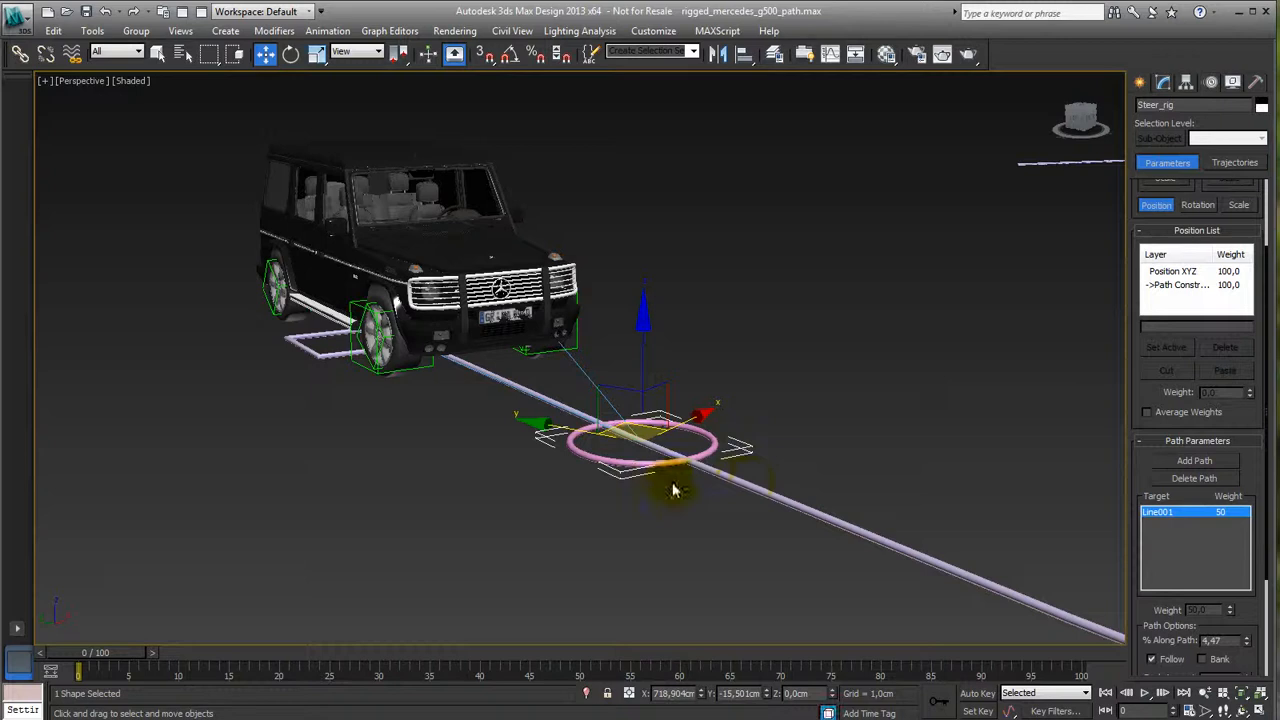
pyautogui.moveTo(672, 490); pyautogui.dragTo(528, 496)
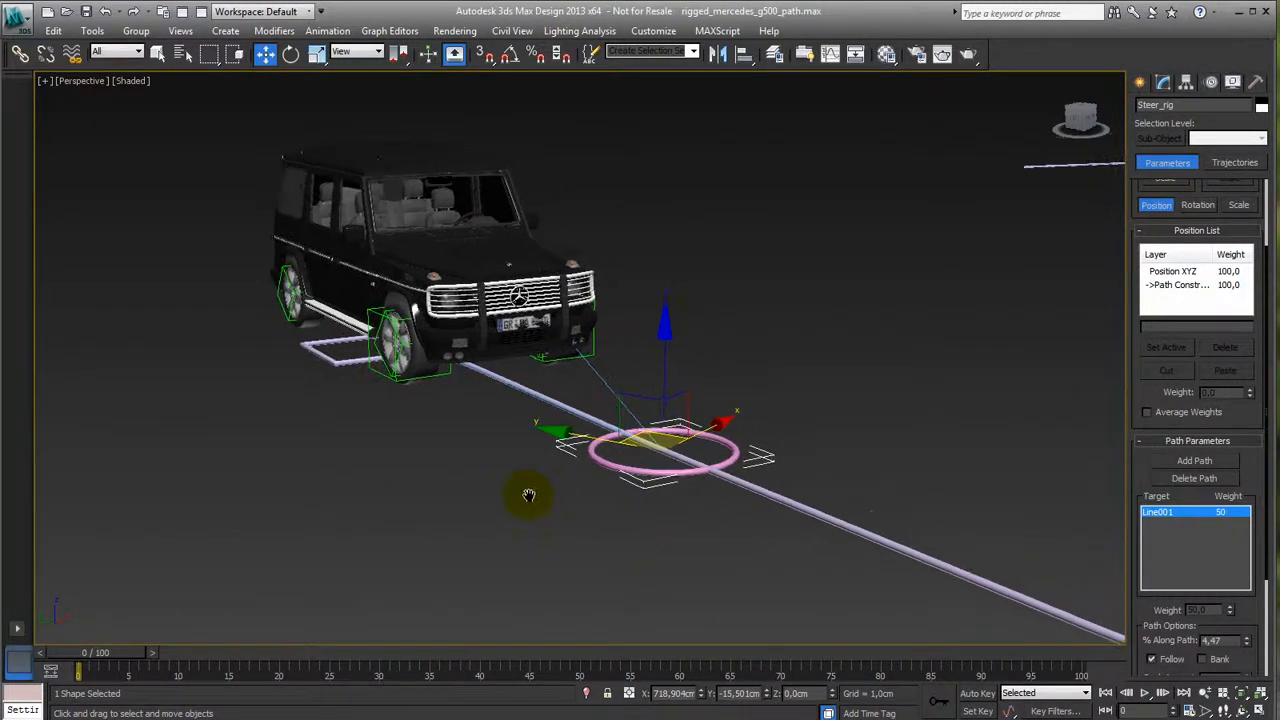
pyautogui.moveTo(528, 496); pyautogui.dragTo(336, 390)
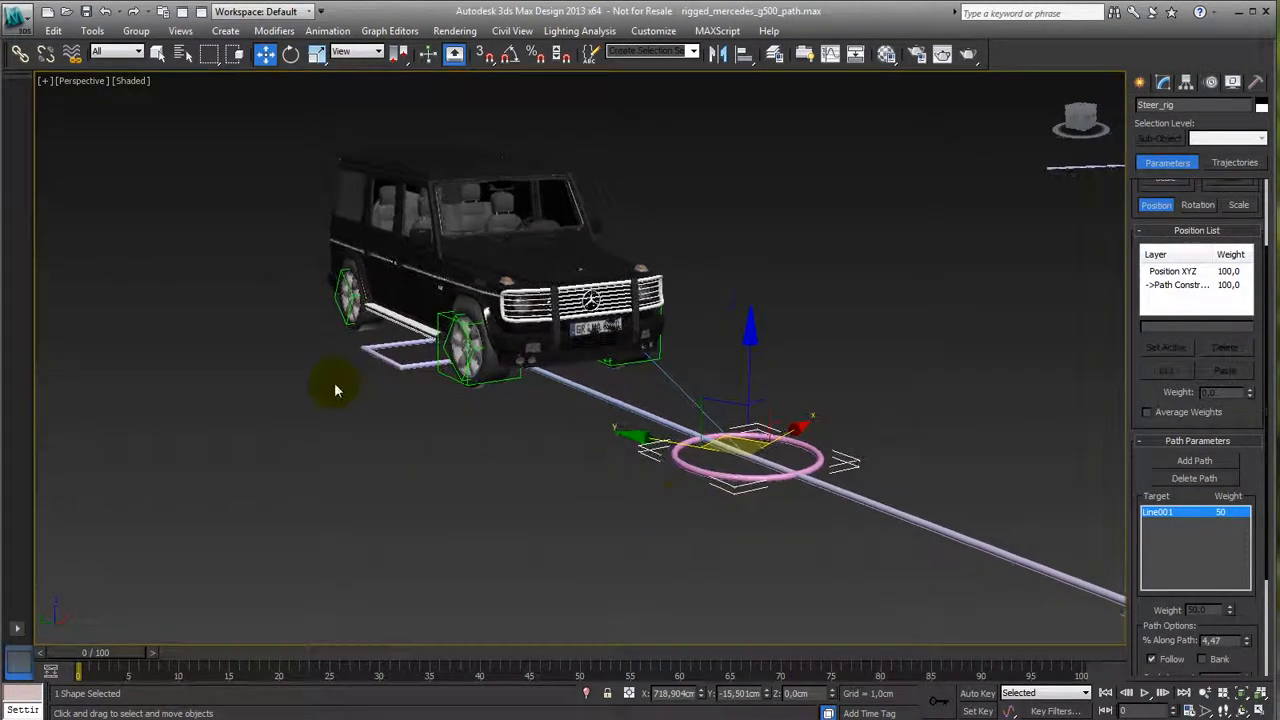
pyautogui.click(460, 350)
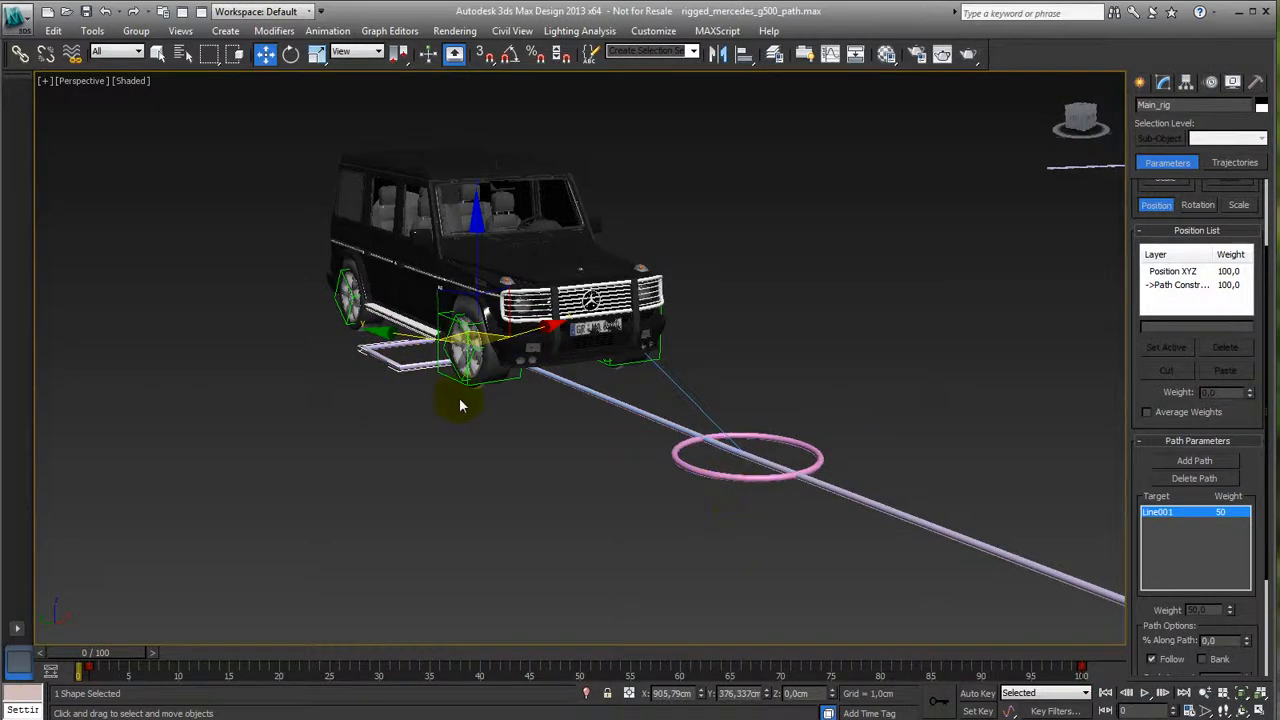
# Wire Main_rig's Path Constraint Percent toward Steer_rig's Path Constraint Percent as target.
pyautogui.rightClick(460, 404)
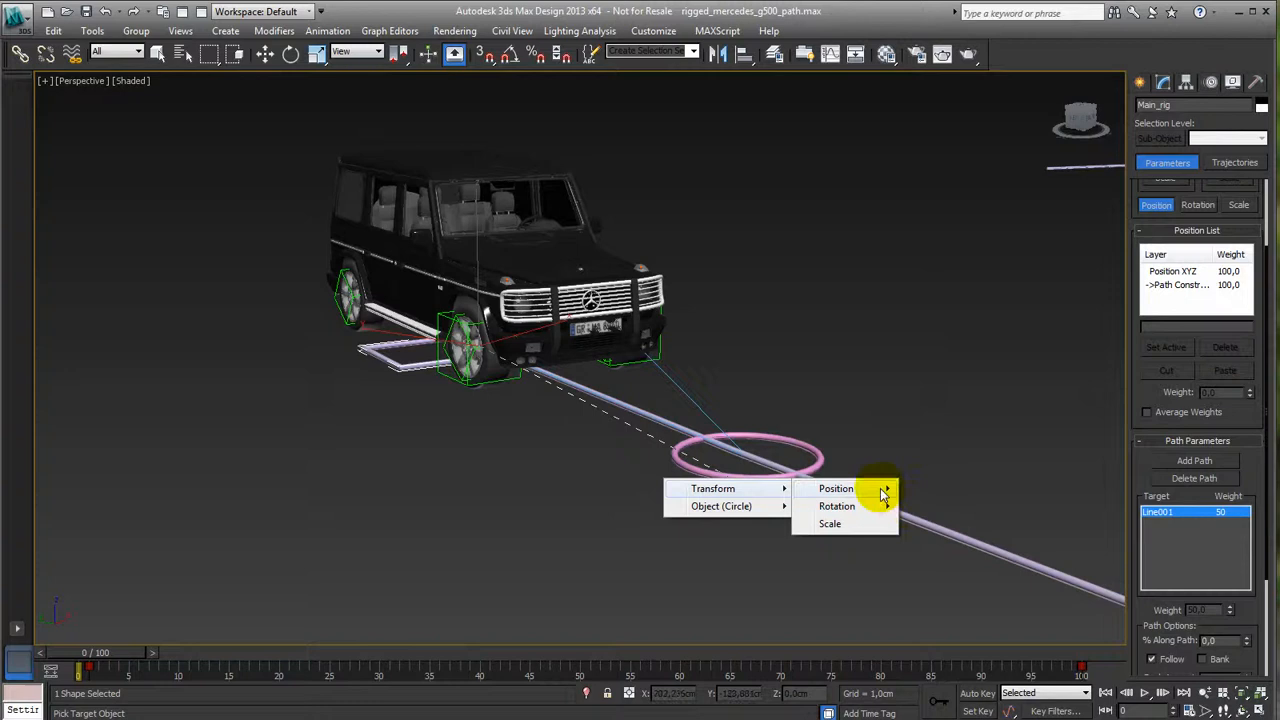
pyautogui.click(836, 488)
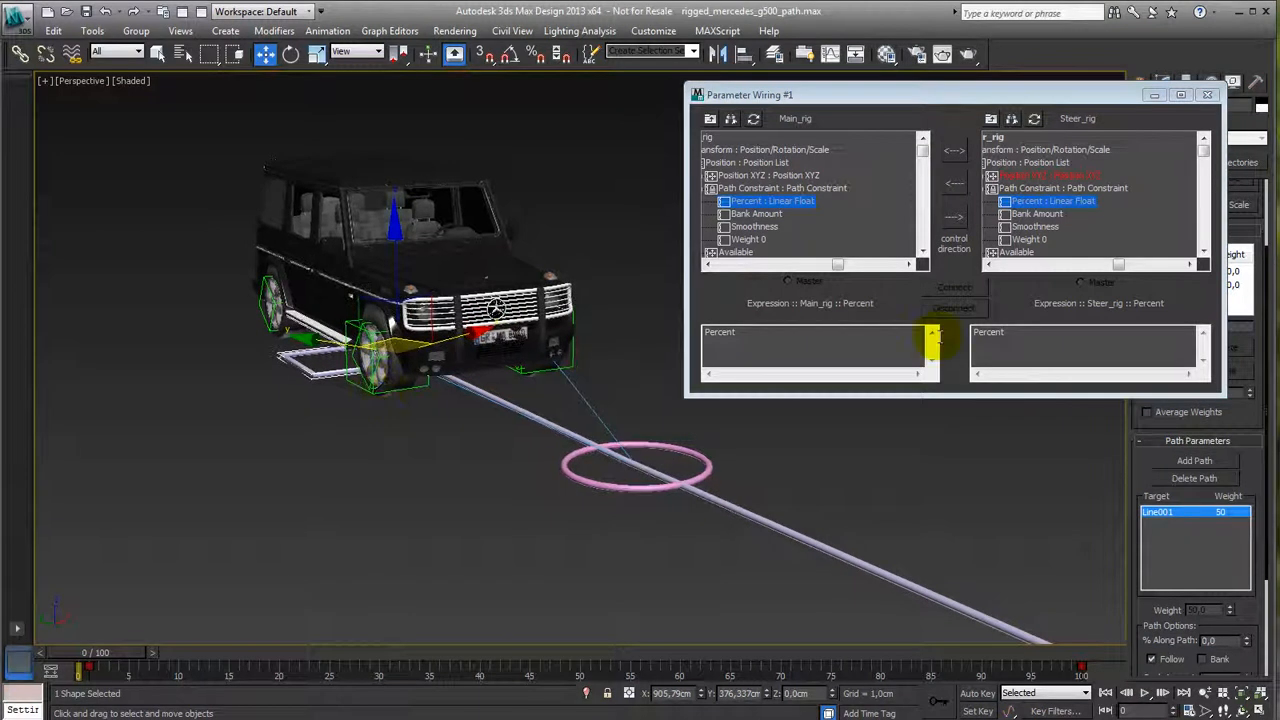
# Connect Main_rig Percent to Steer_rig Percent and add a +0.1 offset to the expression.
pyautogui.click(952, 288)
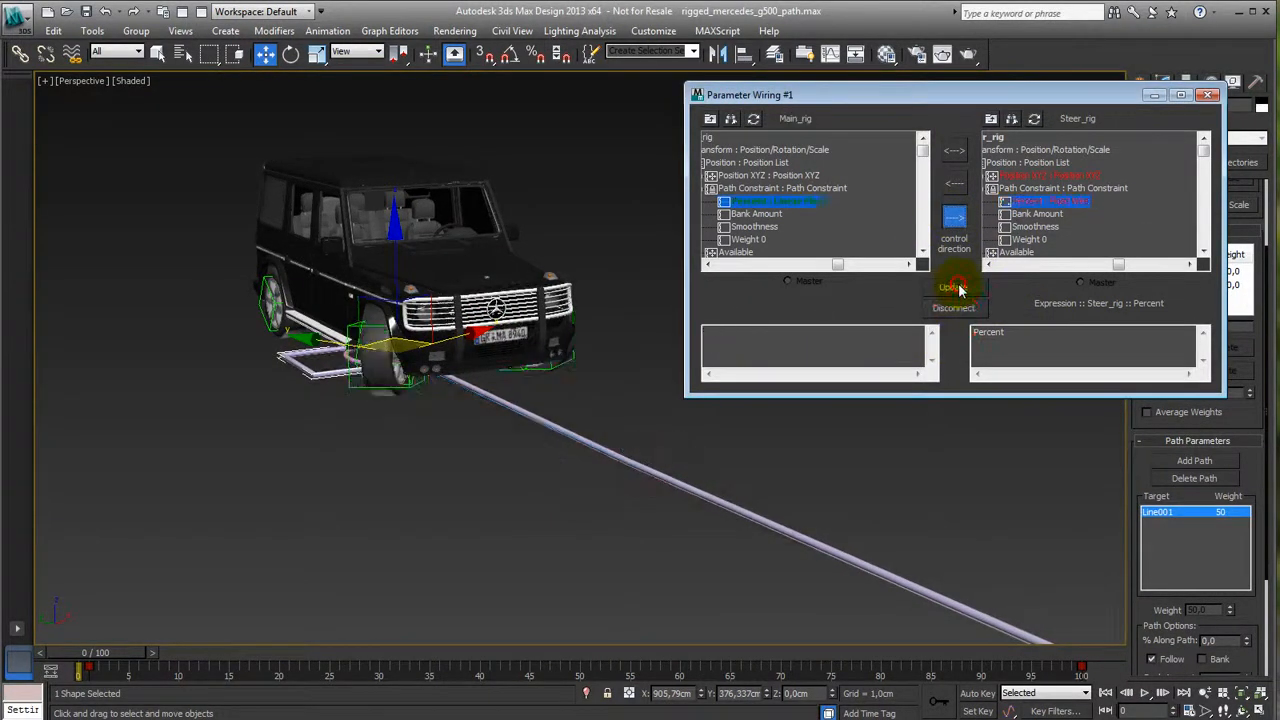
pyautogui.click(952, 288)
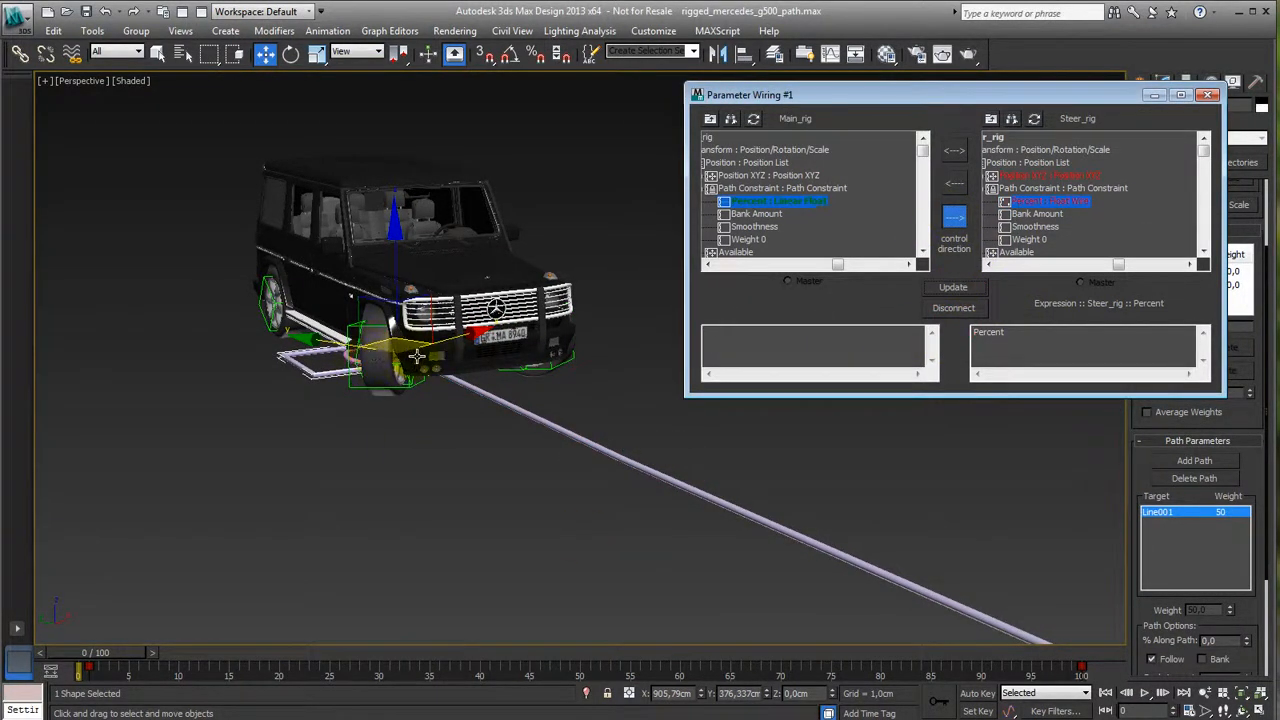
pyautogui.click(1000, 332)
pyautogui.write('=Percent')
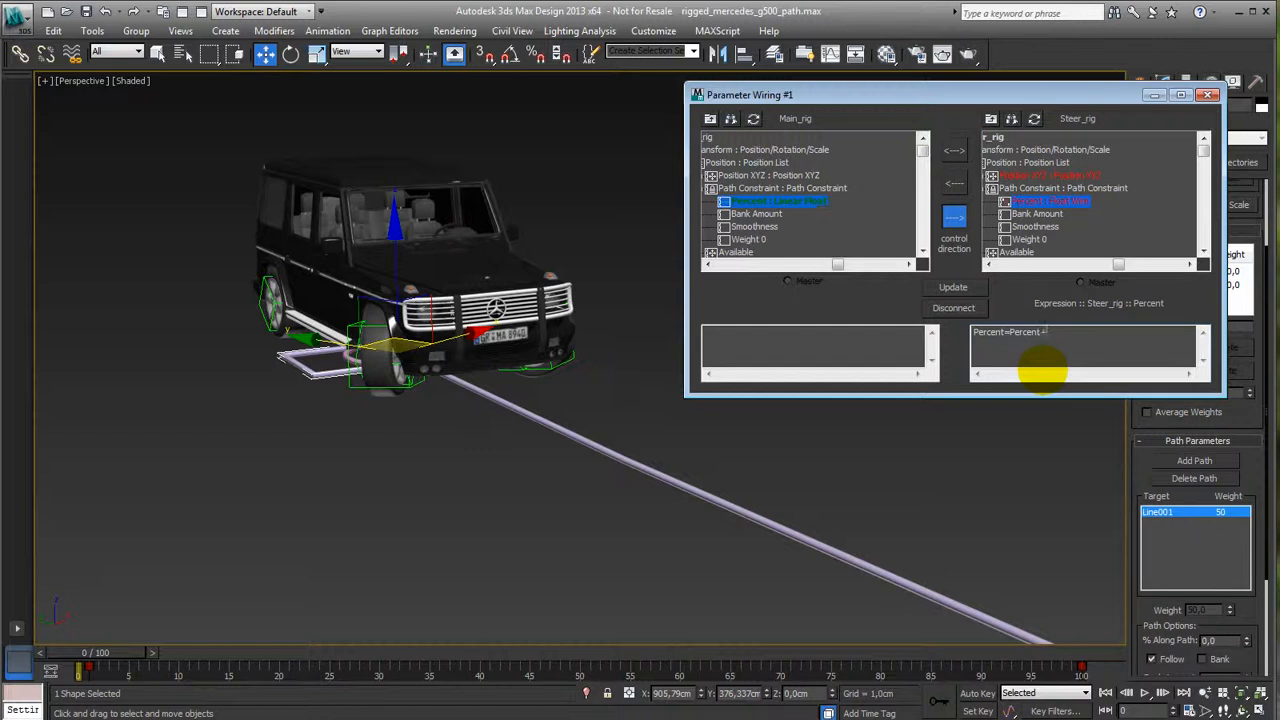
pyautogui.write('+0.1')
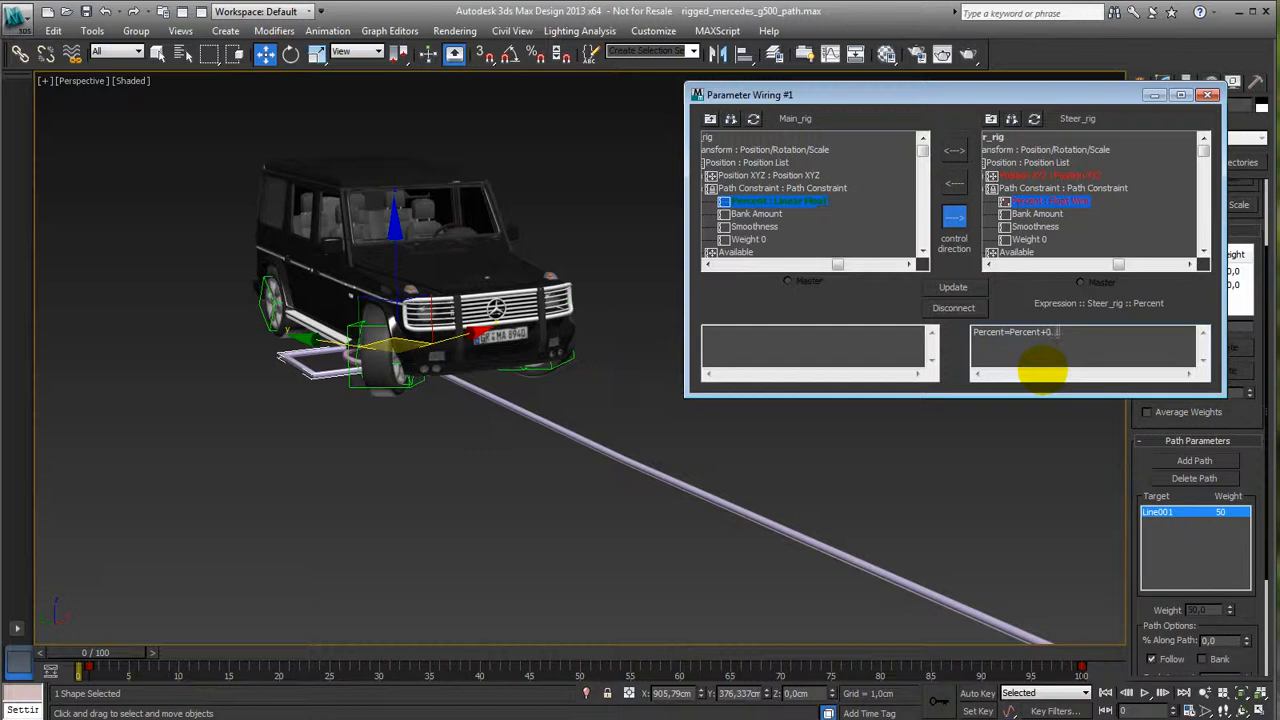
pyautogui.click(952, 288)
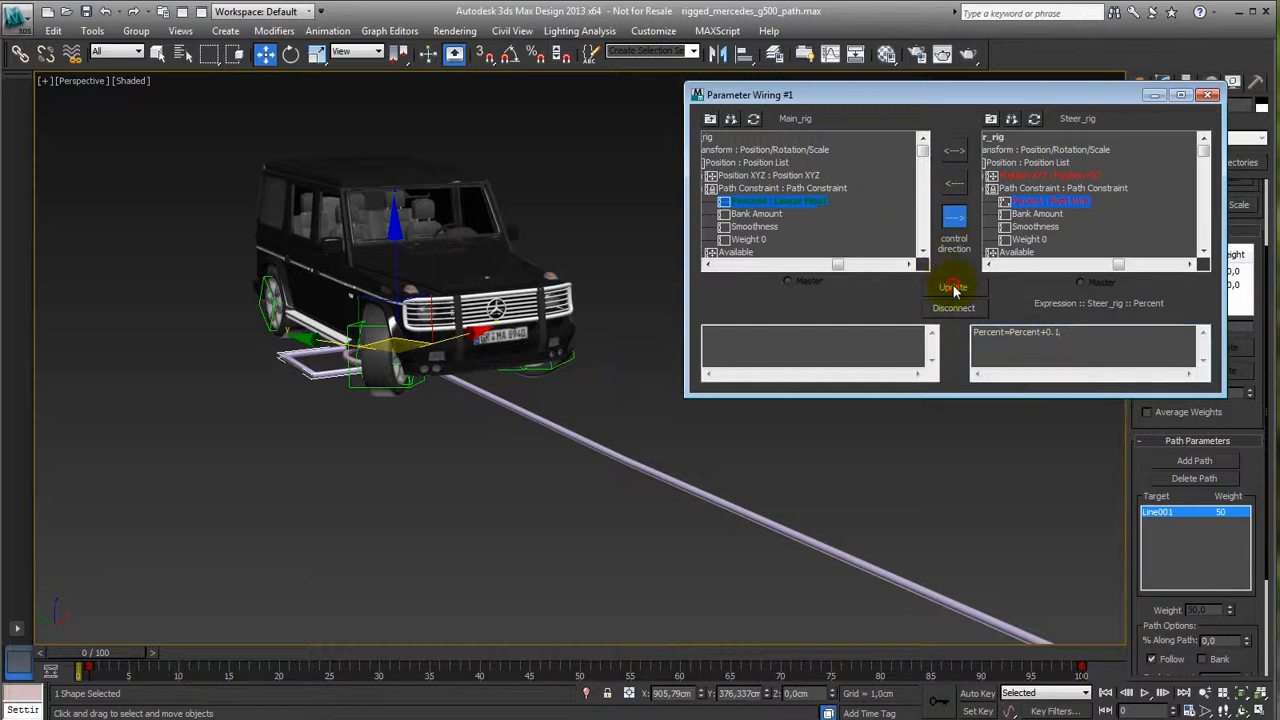
pyautogui.click(952, 288)
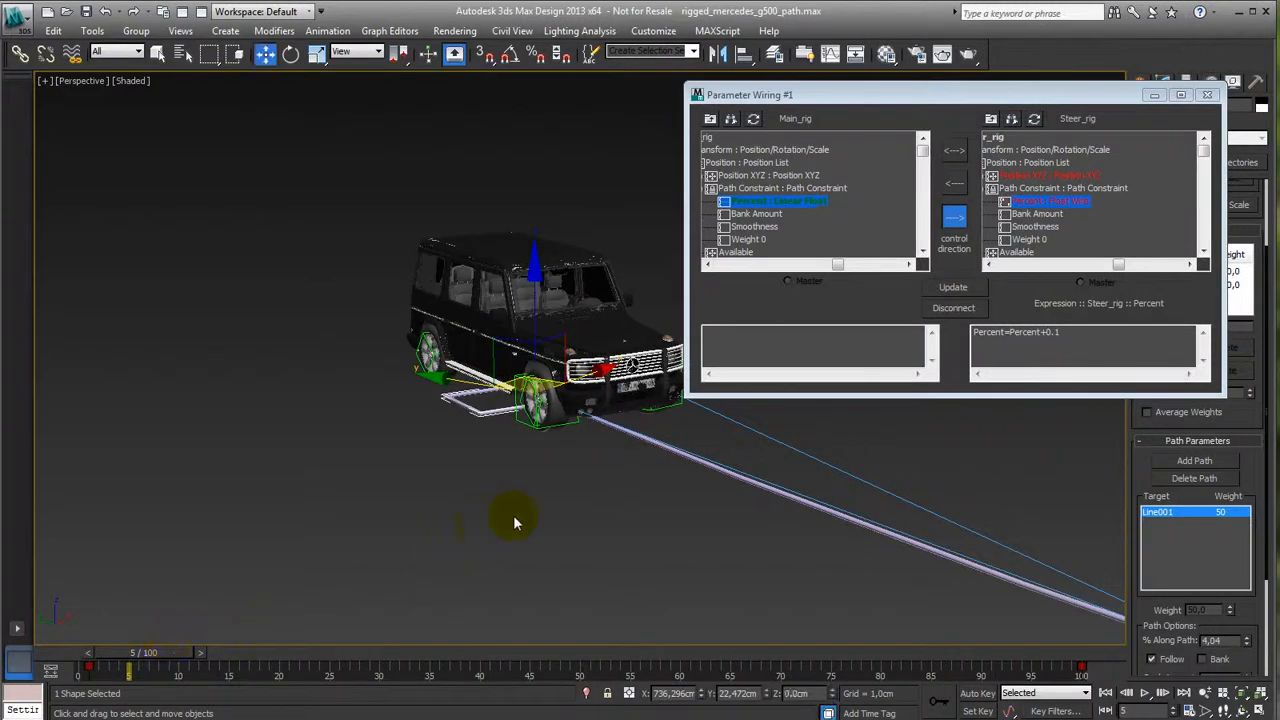
# Refine the steering offset to +0.05, update the wiring and close the dialog.
pyautogui.click(952, 288)
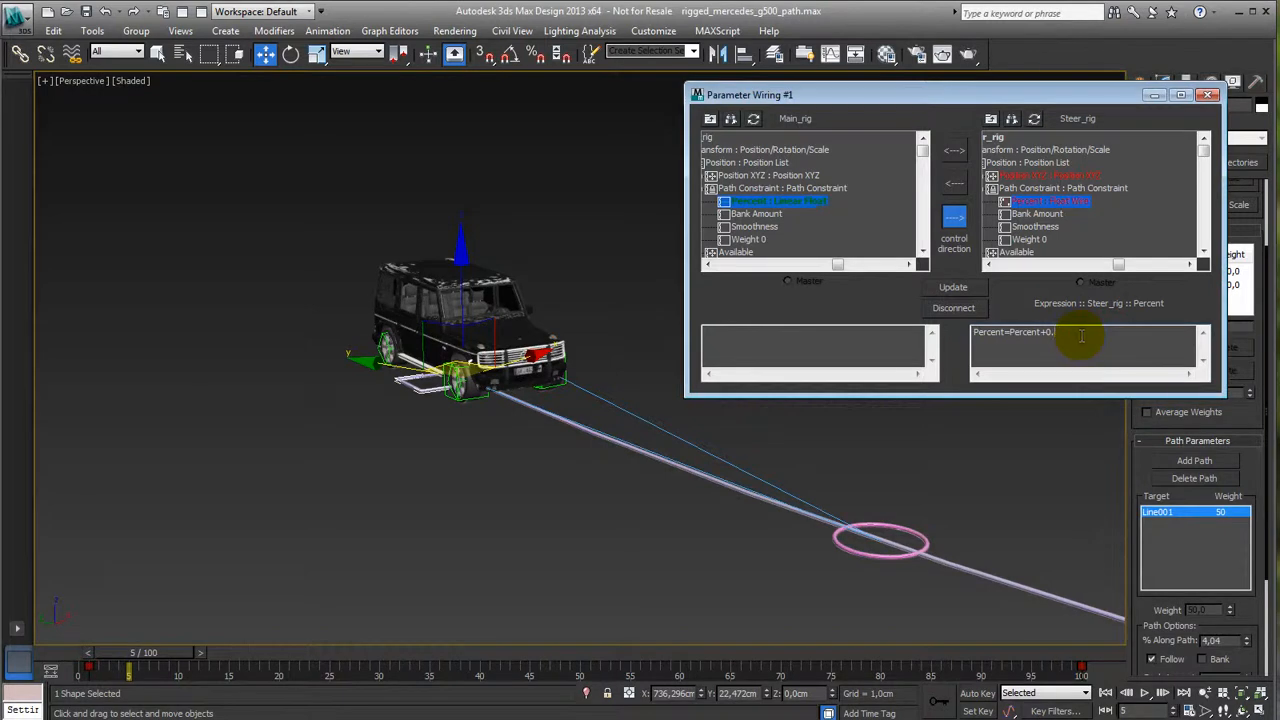
pyautogui.click(952, 288)
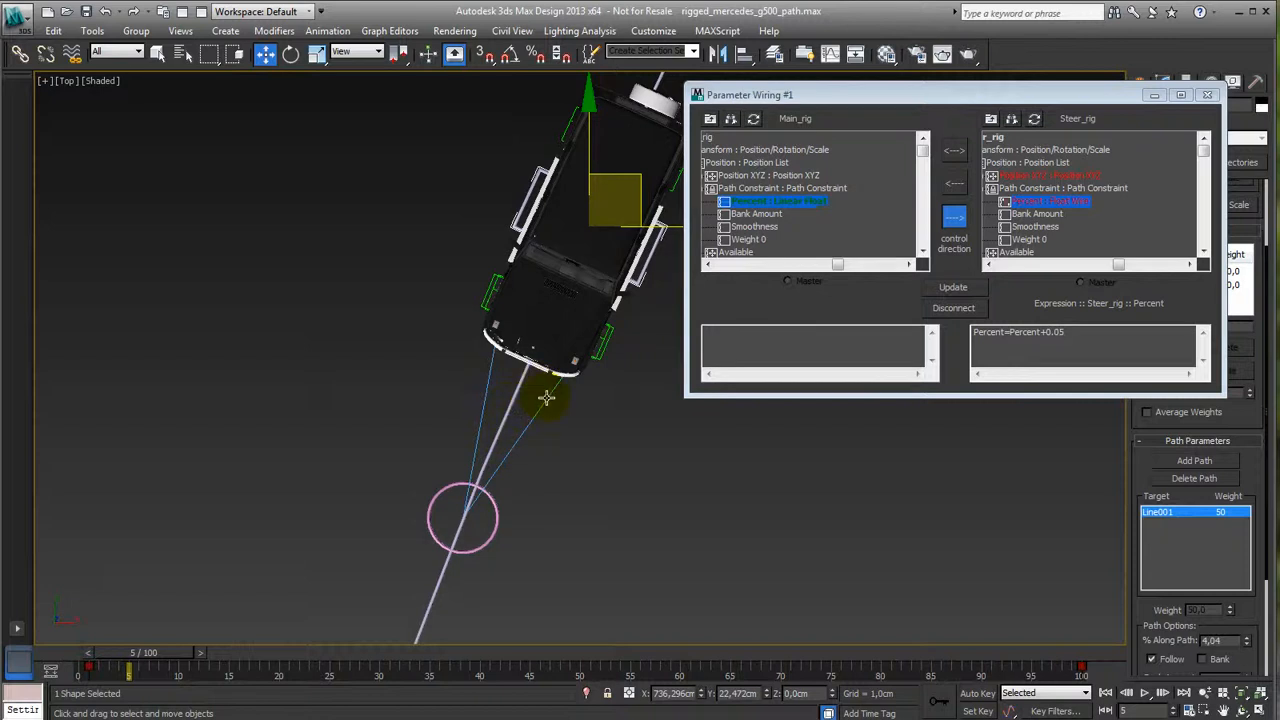
pyautogui.moveTo(548, 398); pyautogui.dragTo(476, 488)
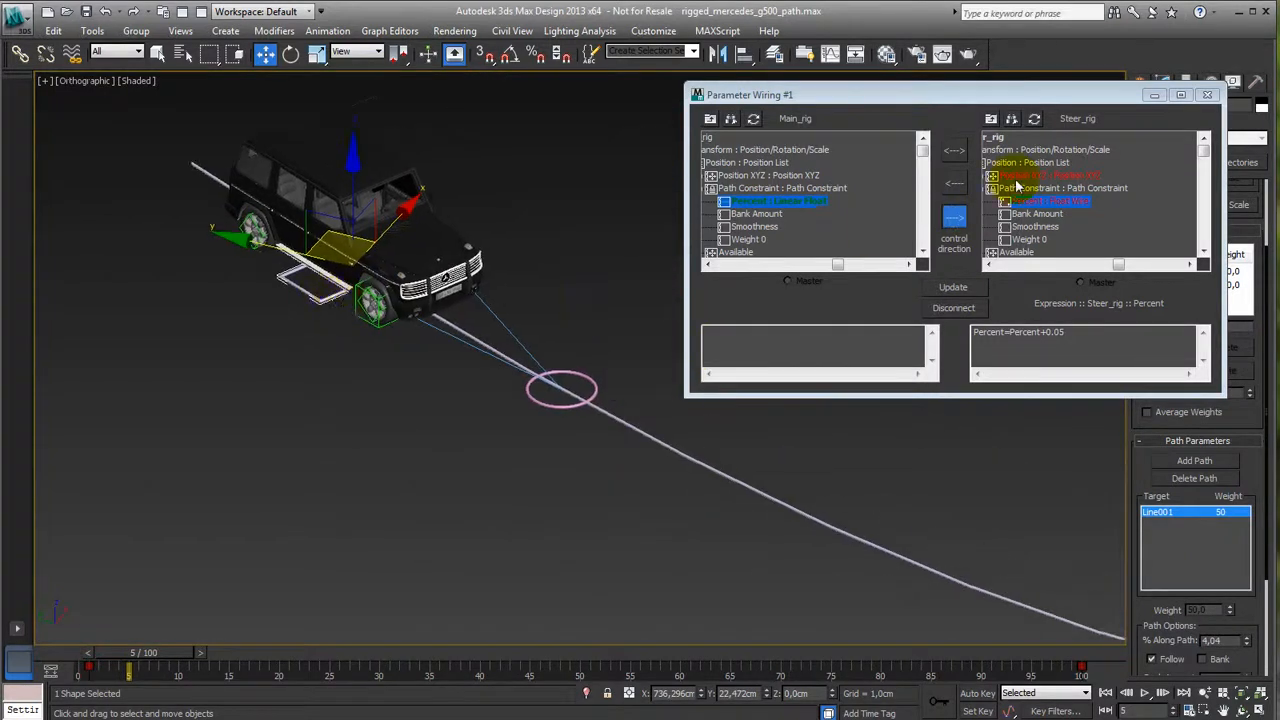
pyautogui.click(1208, 94)
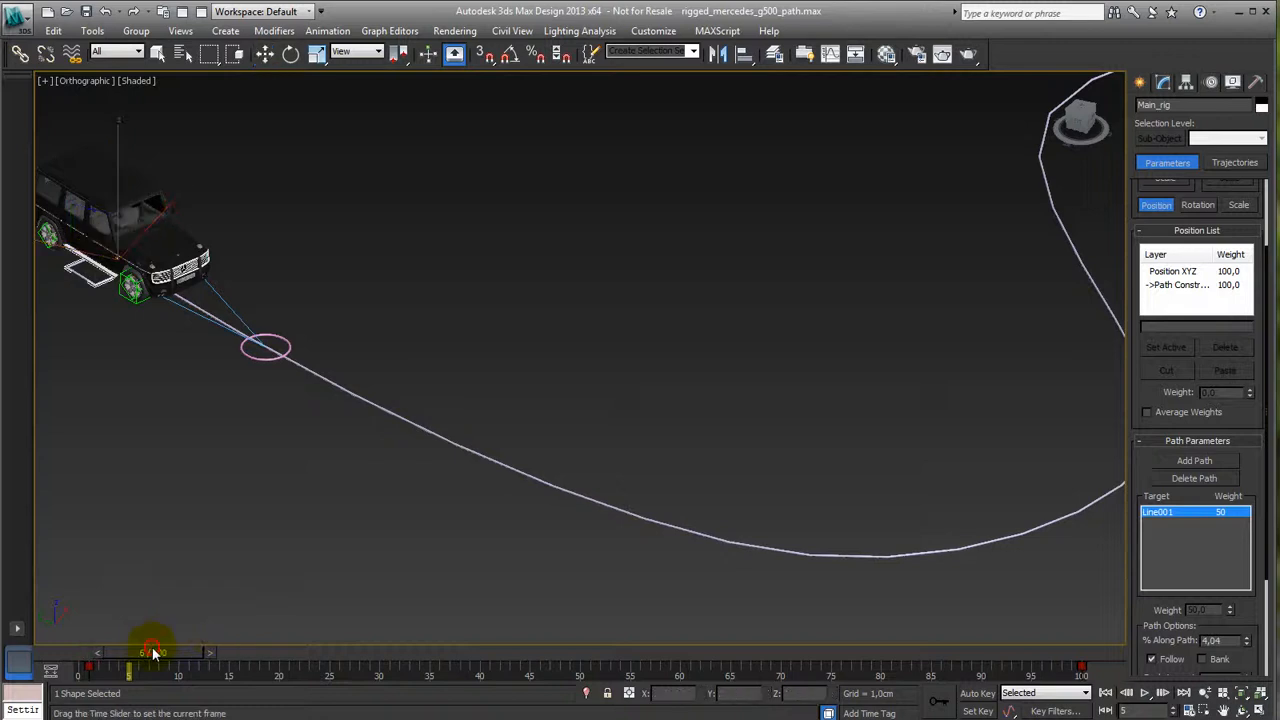
pyautogui.moveTo(150, 652); pyautogui.dragTo(500, 652)
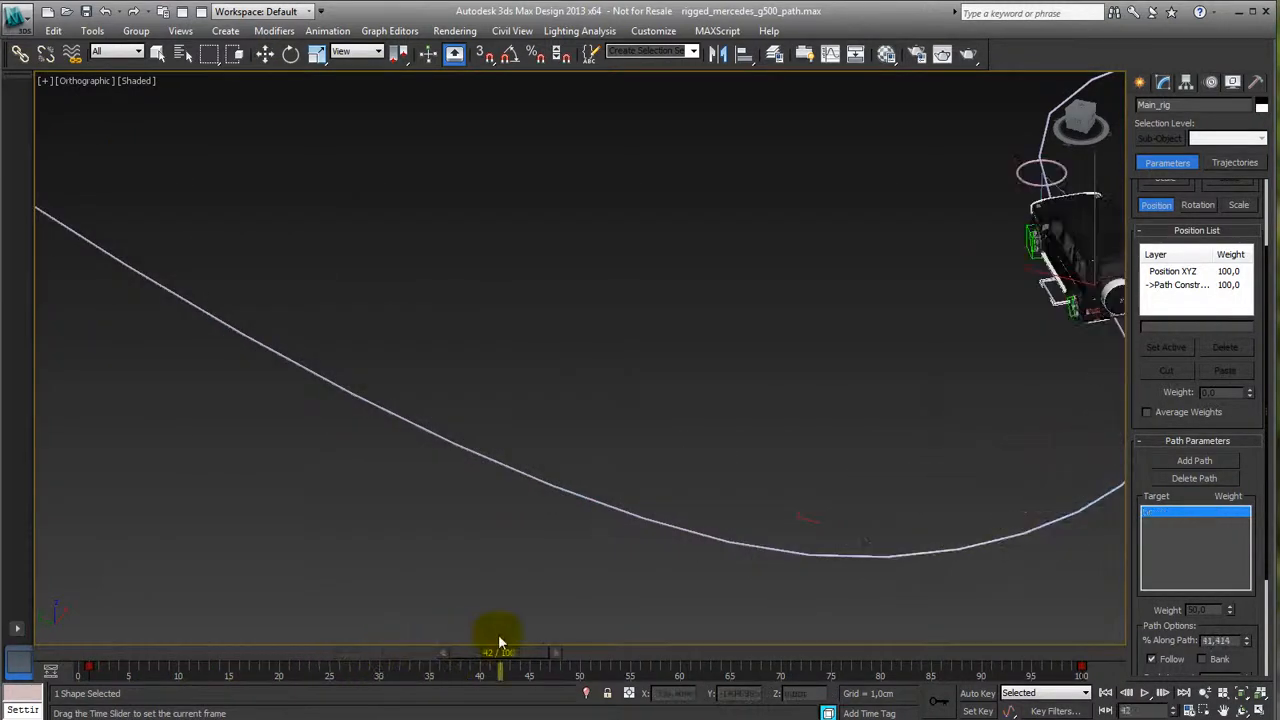
pyautogui.moveTo(500, 652); pyautogui.dragTo(330, 652)
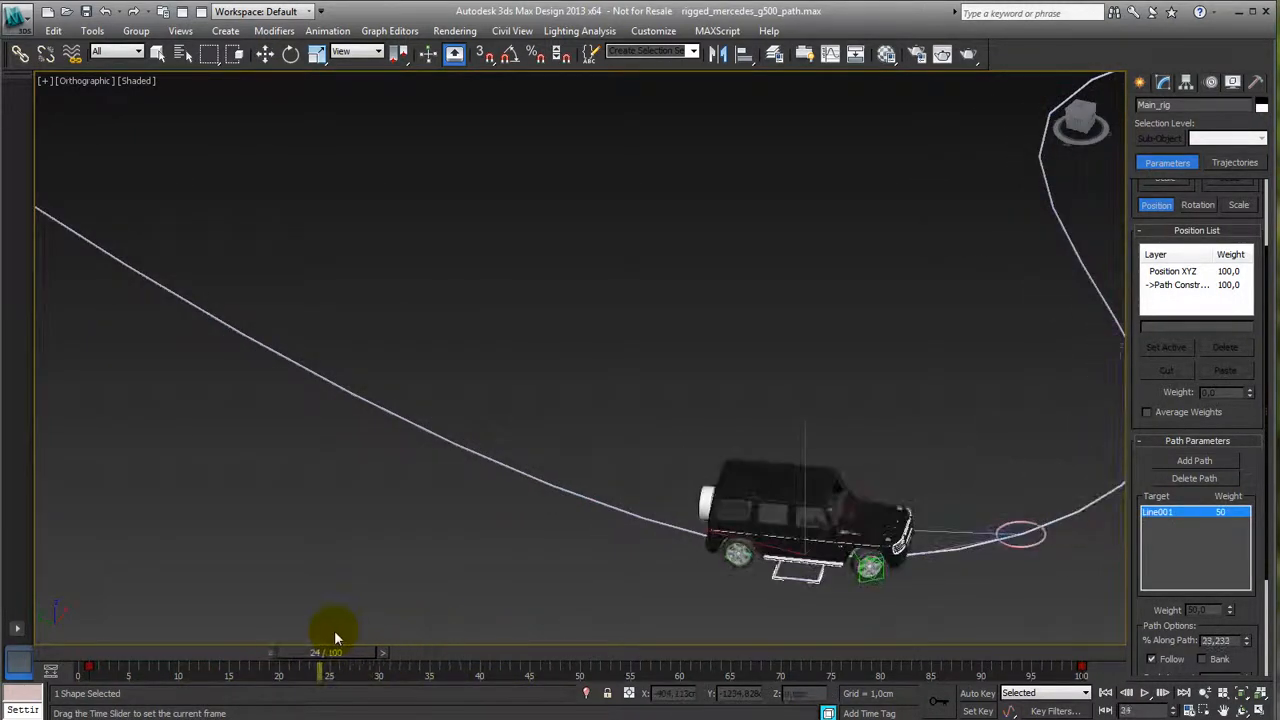
pyautogui.moveTo(330, 652); pyautogui.dragTo(200, 652)
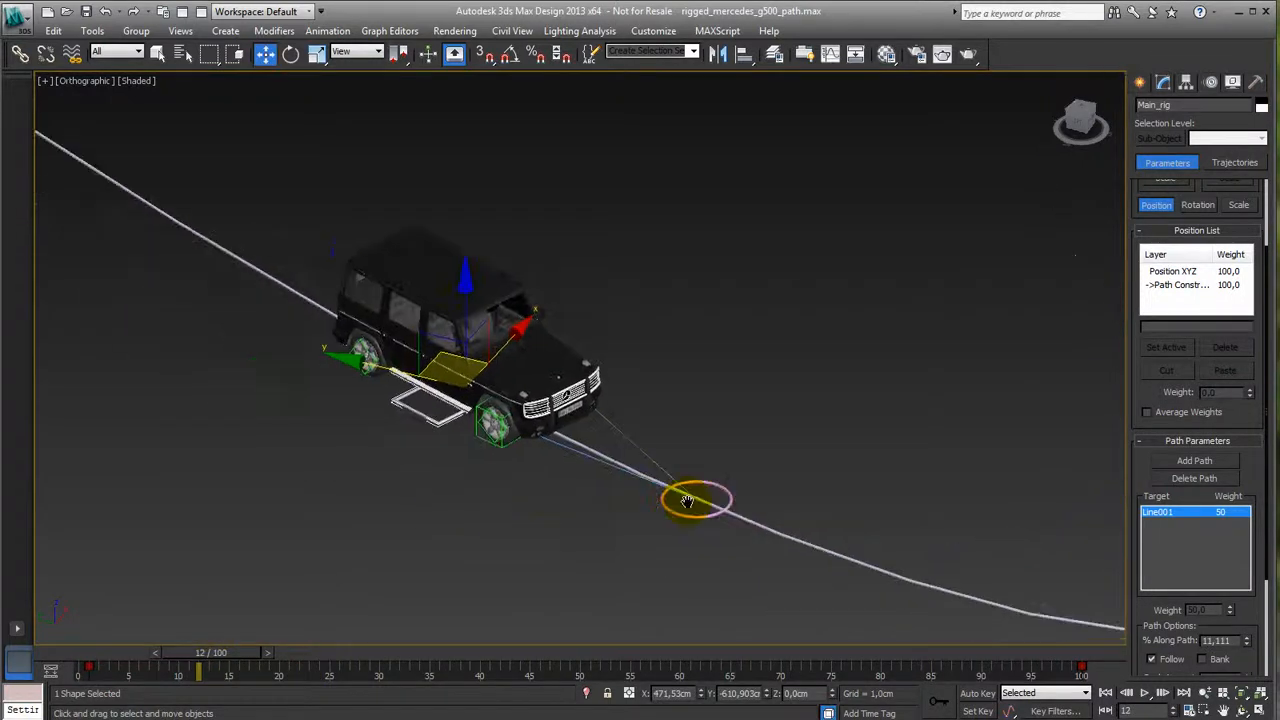
pyautogui.moveTo(196, 652); pyautogui.dragTo(220, 652)
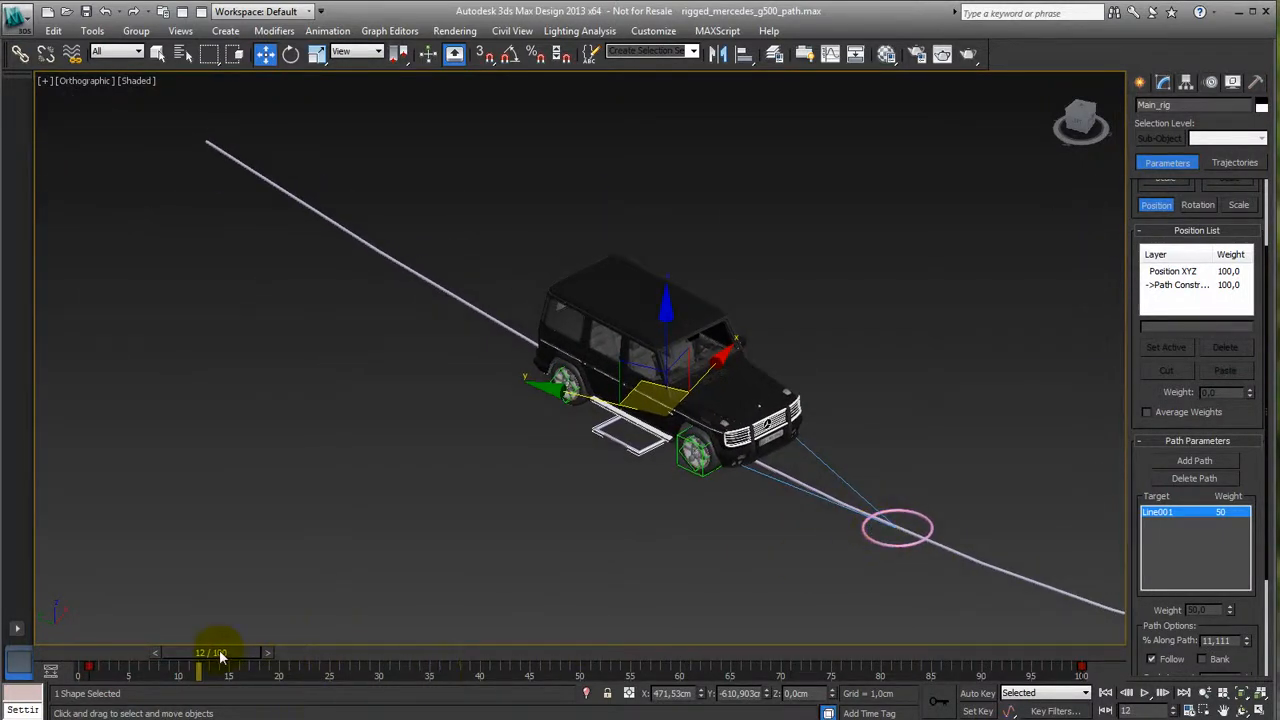
pyautogui.moveTo(220, 652); pyautogui.dragTo(210, 652)
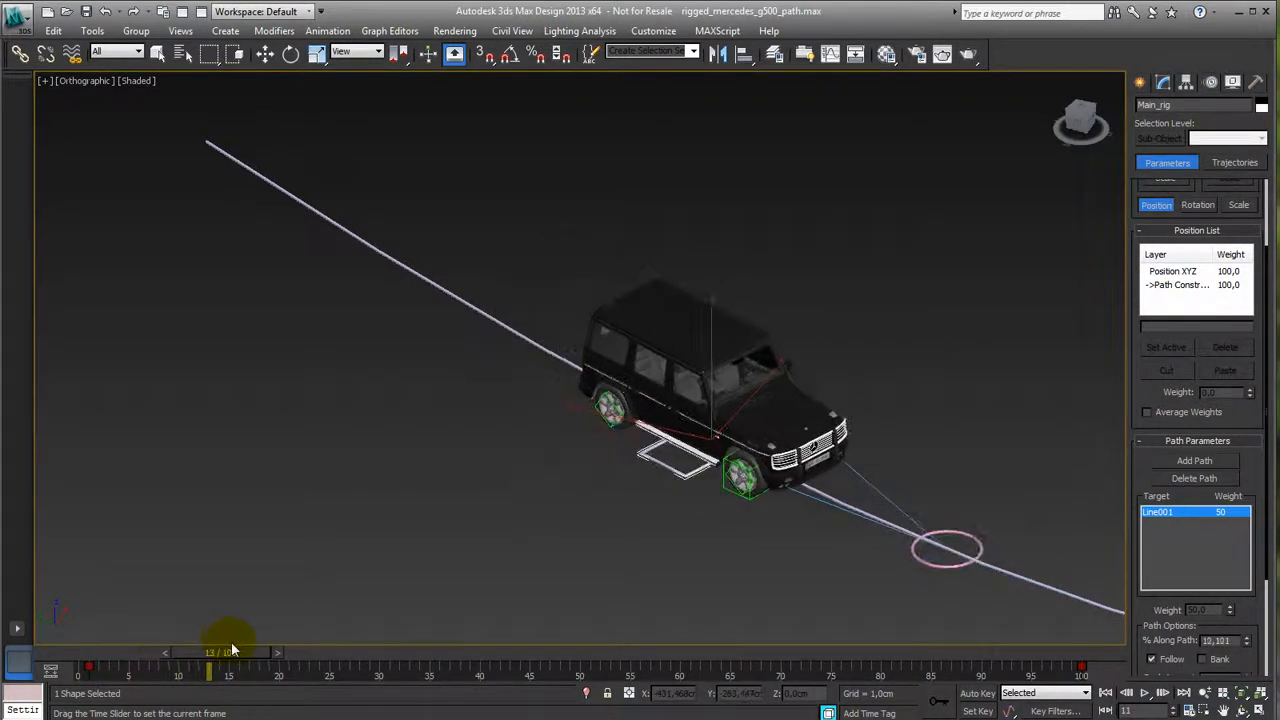
pyautogui.moveTo(208, 664); pyautogui.dragTo(188, 664)
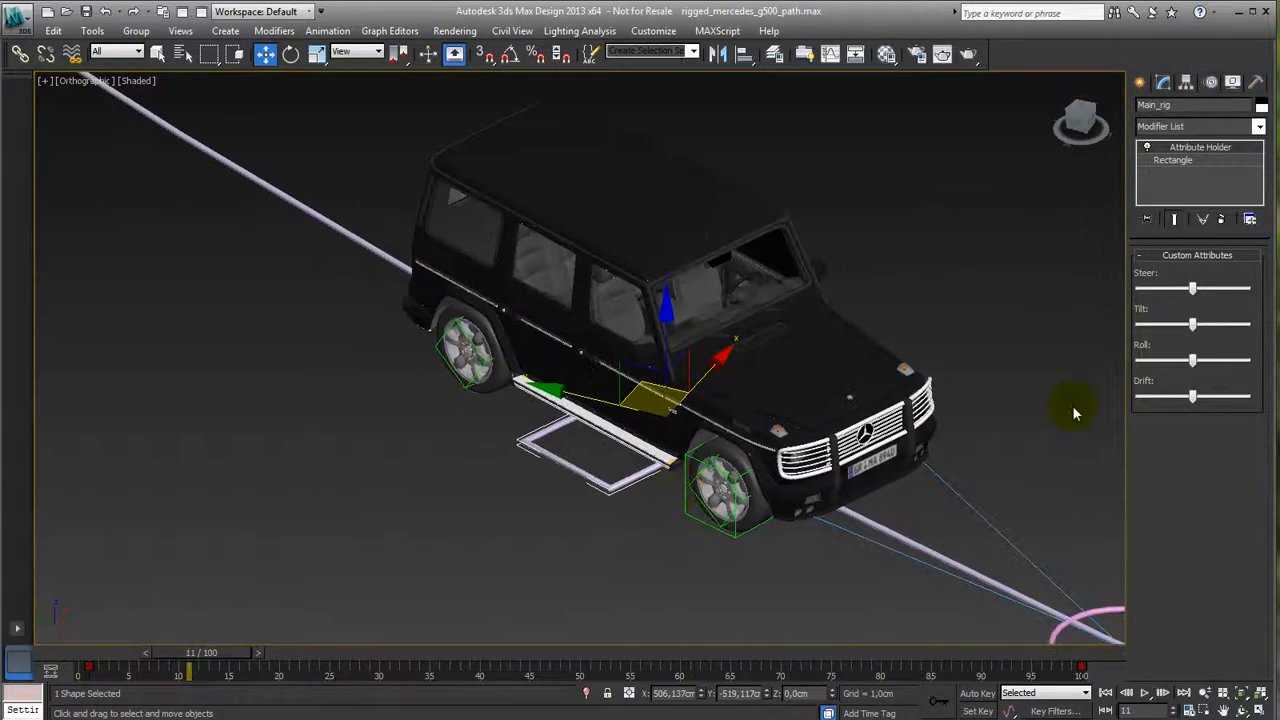
# Drag Main_rig's Roll and Drift sliders to lean and swing the car body sideways.
pyautogui.moveTo(1192, 324); pyautogui.dragTo(1176, 324)
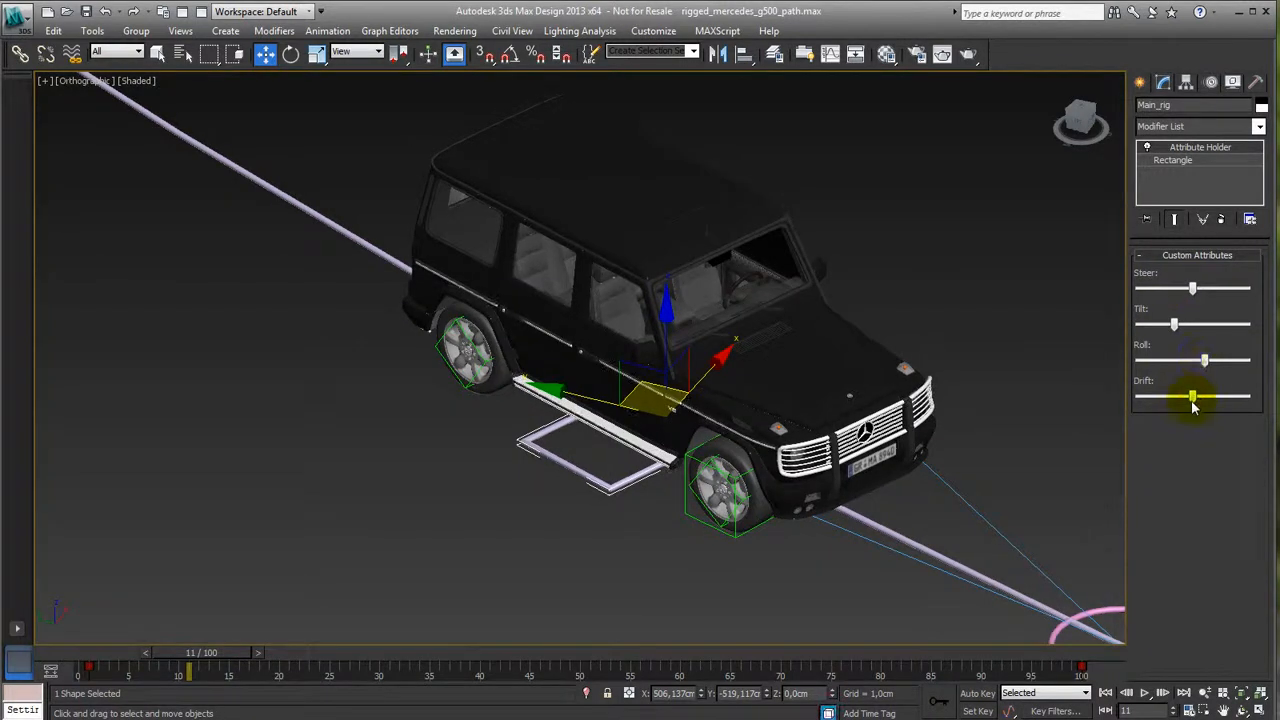
pyautogui.moveTo(1192, 396); pyautogui.dragTo(1156, 396)
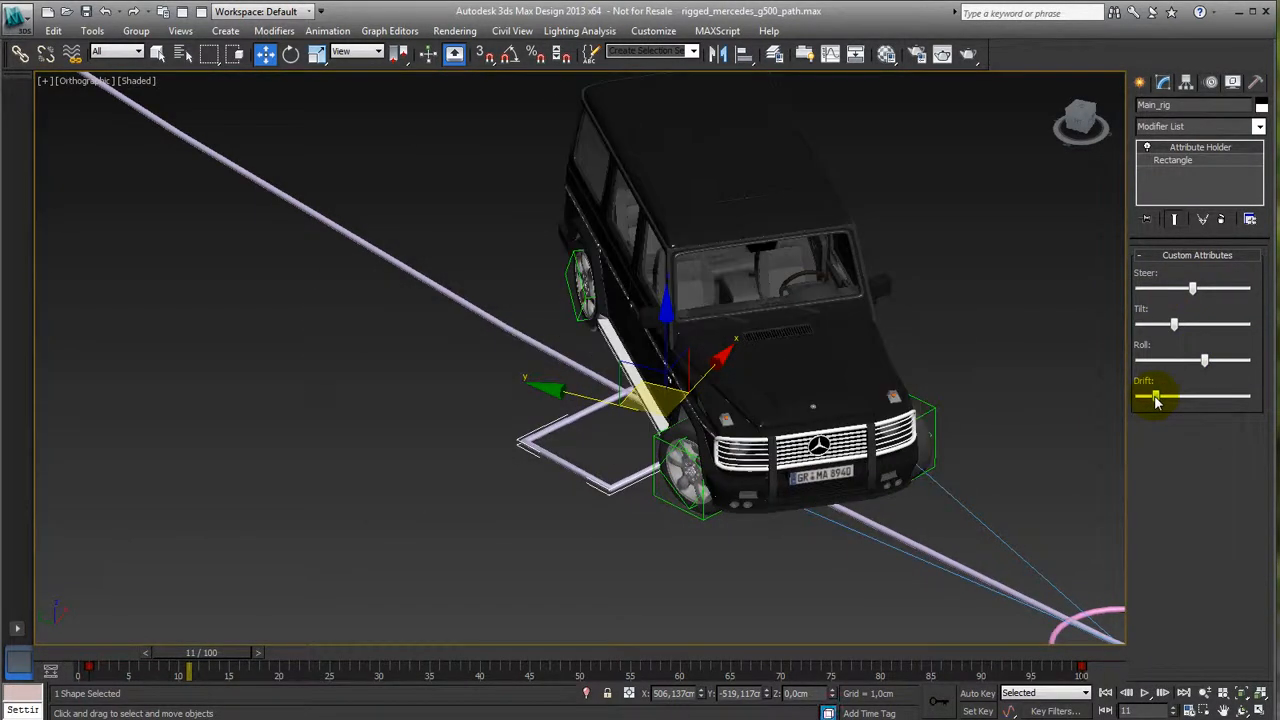
pyautogui.moveTo(1156, 396); pyautogui.dragTo(1190, 396)
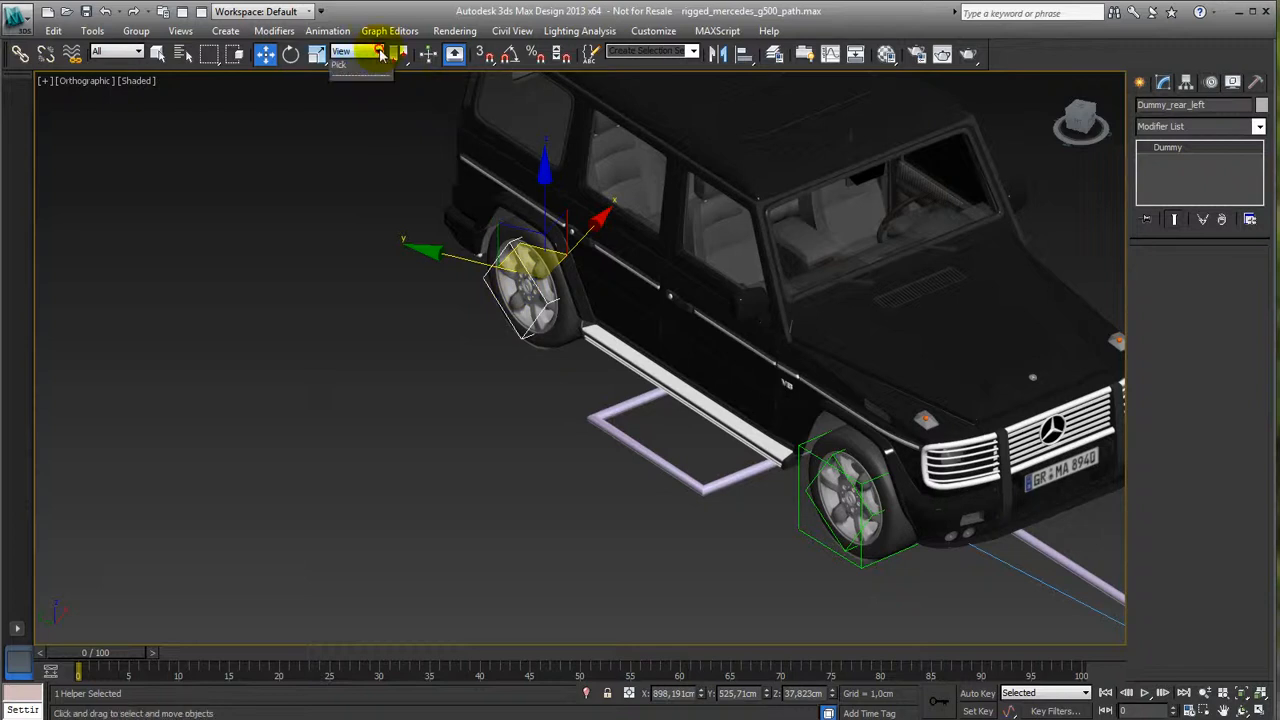
# With Local coordinates, wire Main_rig's path Percent to Dummy_rear_left's X Rotation as target.
pyautogui.click(356, 52)
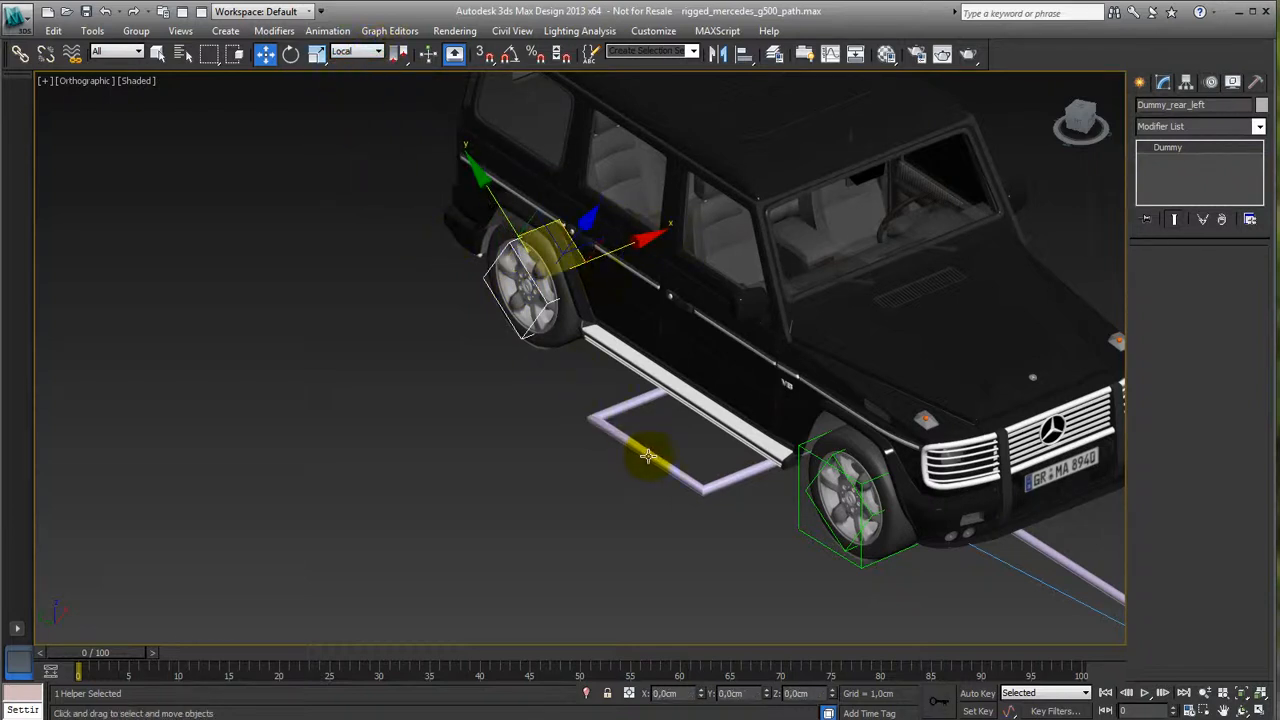
pyautogui.rightClick(648, 456)
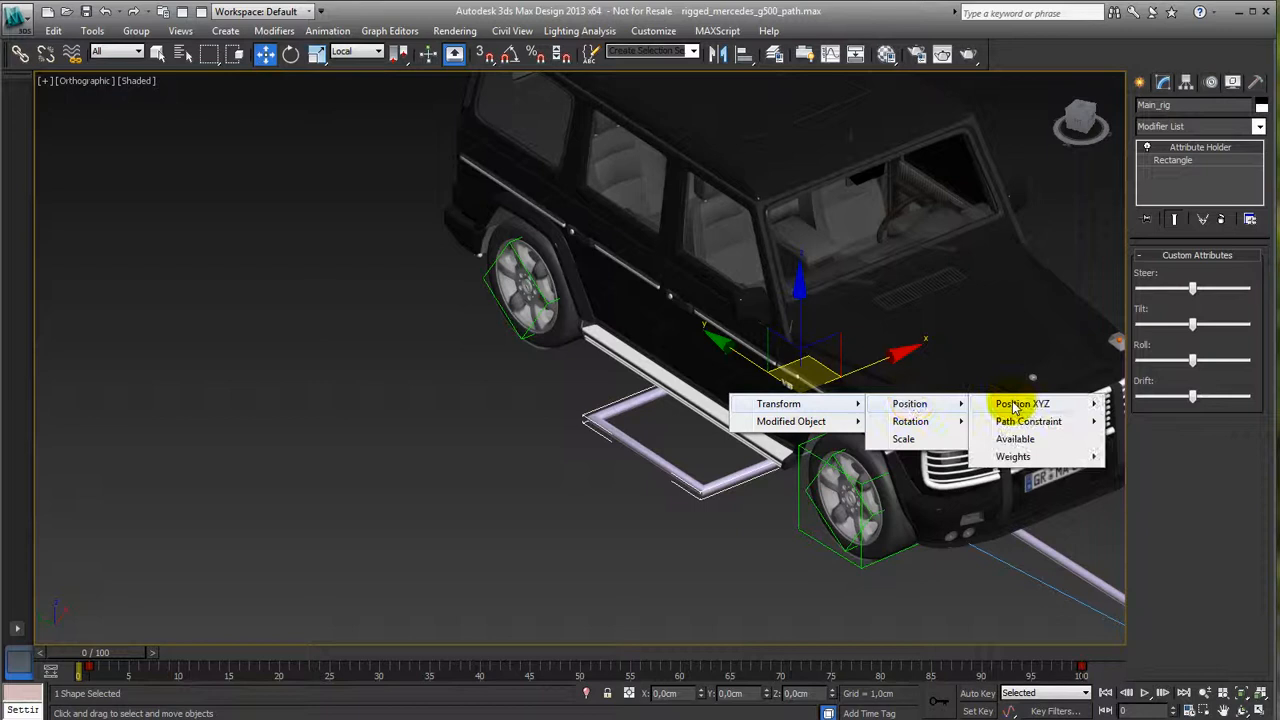
pyautogui.click(1028, 420)
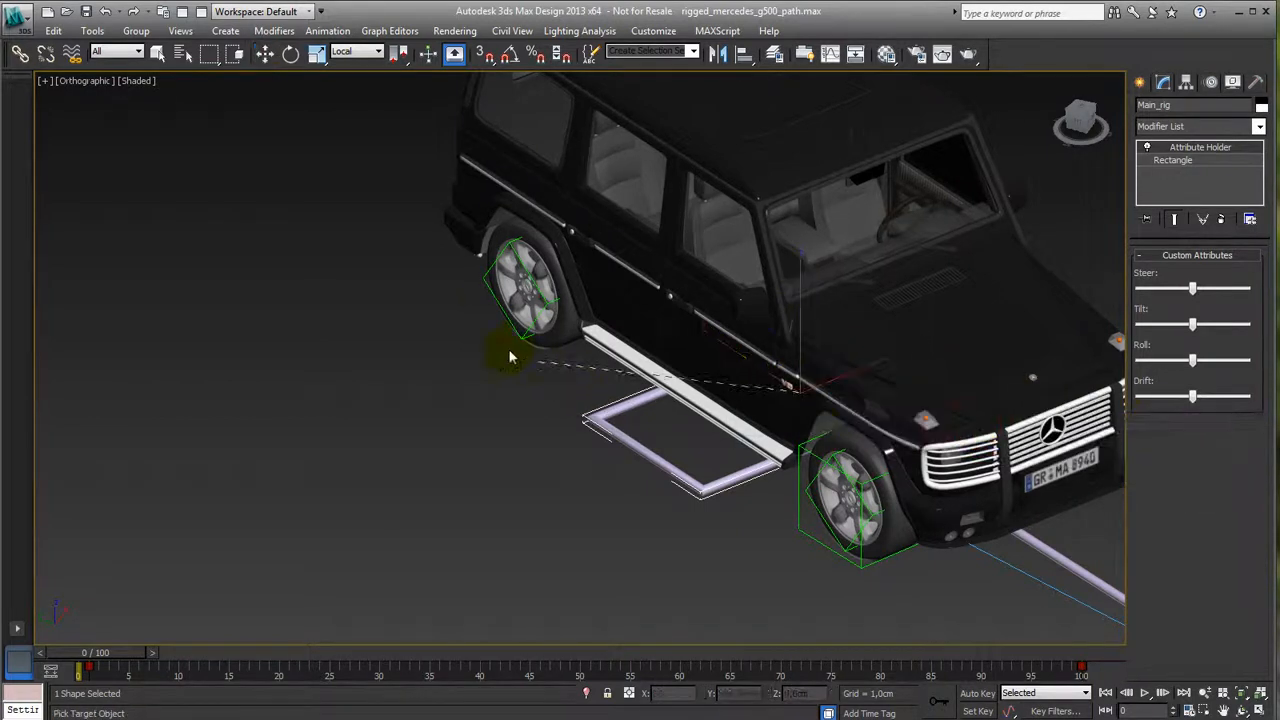
pyautogui.rightClick(510, 290)
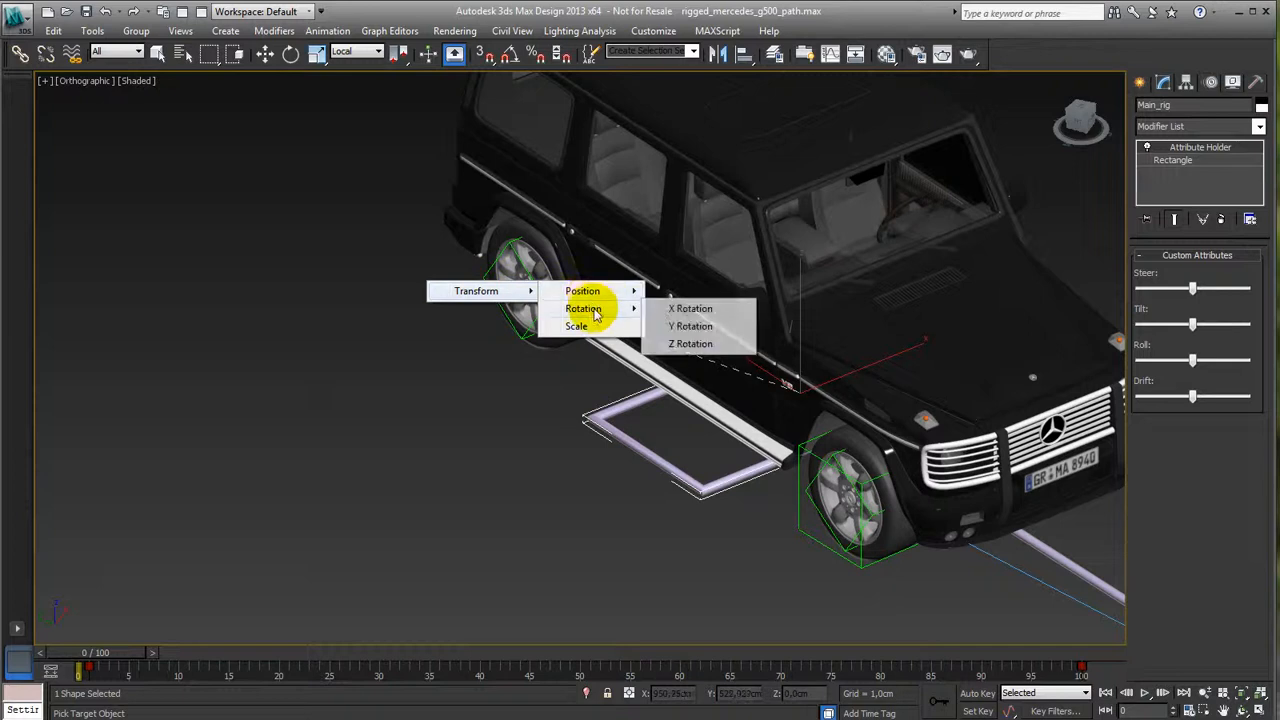
pyautogui.click(690, 308)
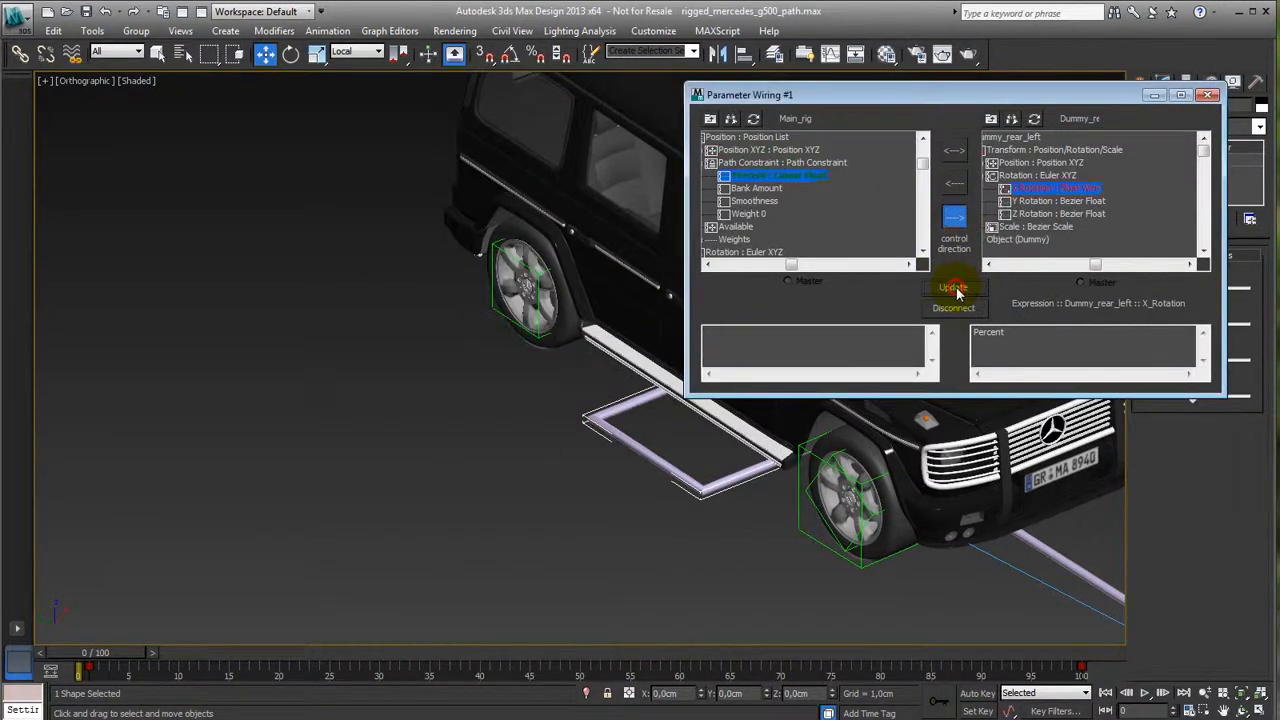
# Connect Dummy_rear_left X_Rotation to the expression Percent*150.
pyautogui.click(952, 288)
pyautogui.write('*Pi')
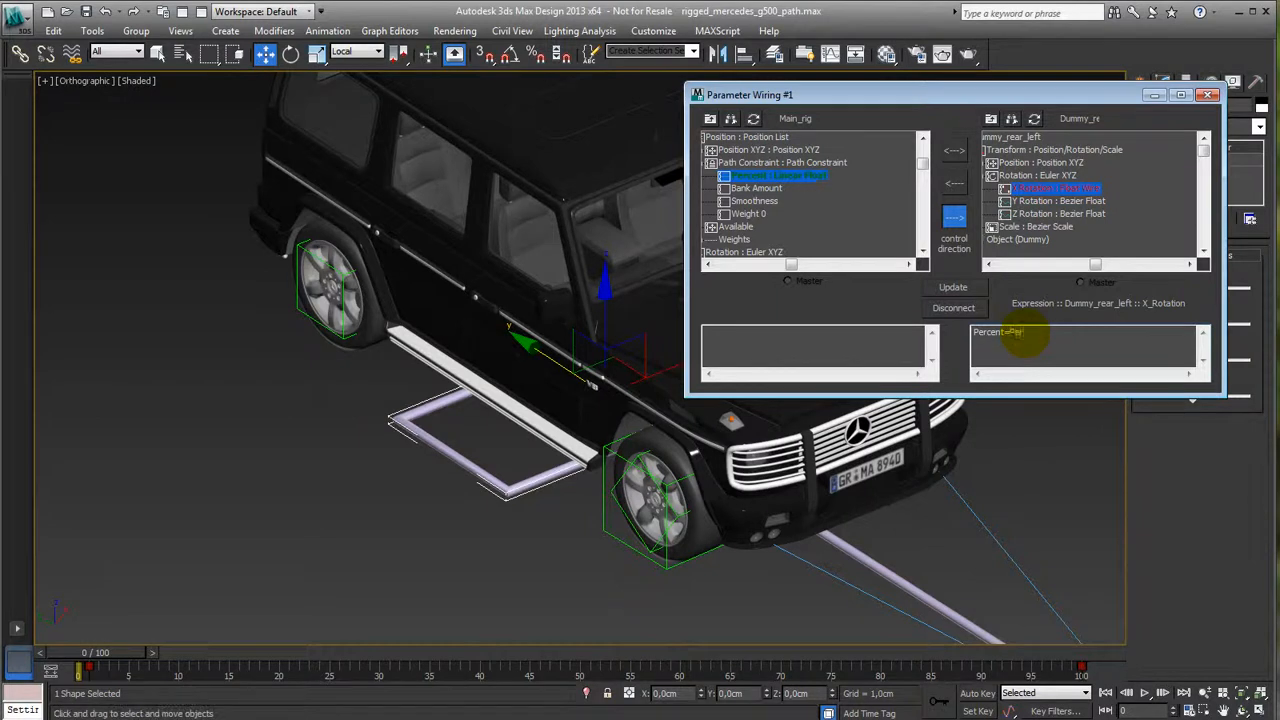
pyautogui.write('Percent*150')
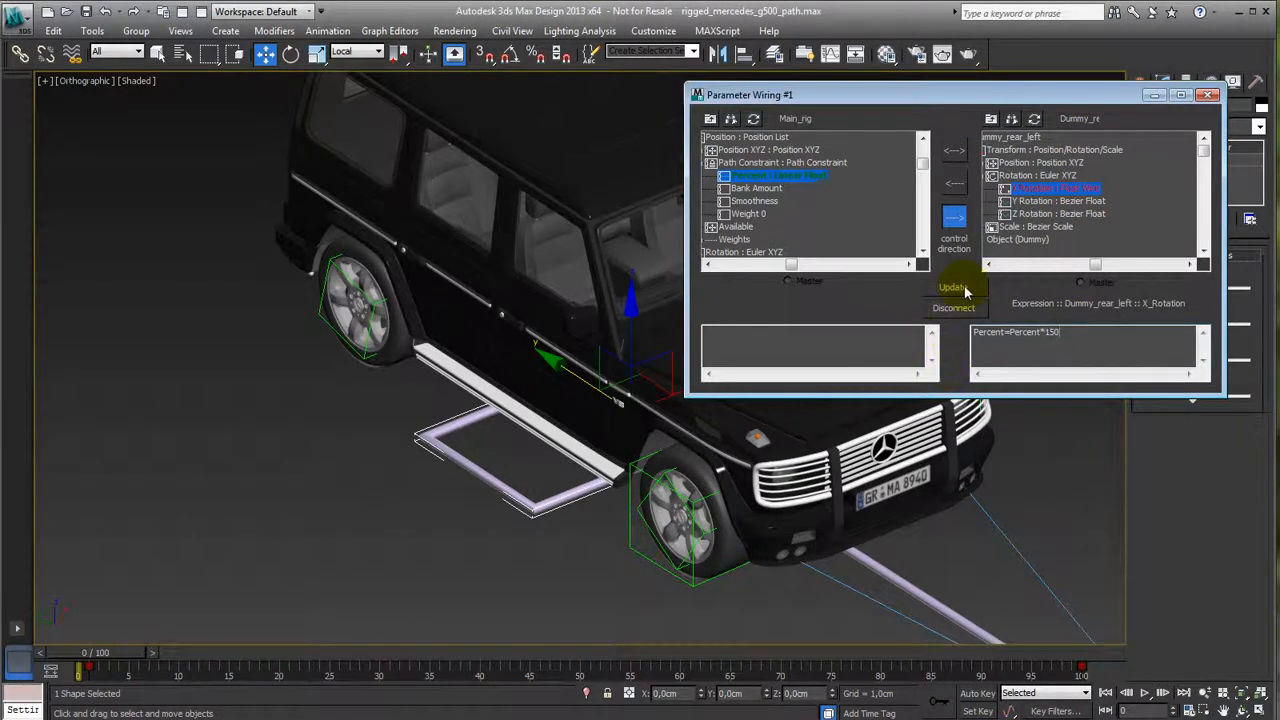
pyautogui.click(952, 288)
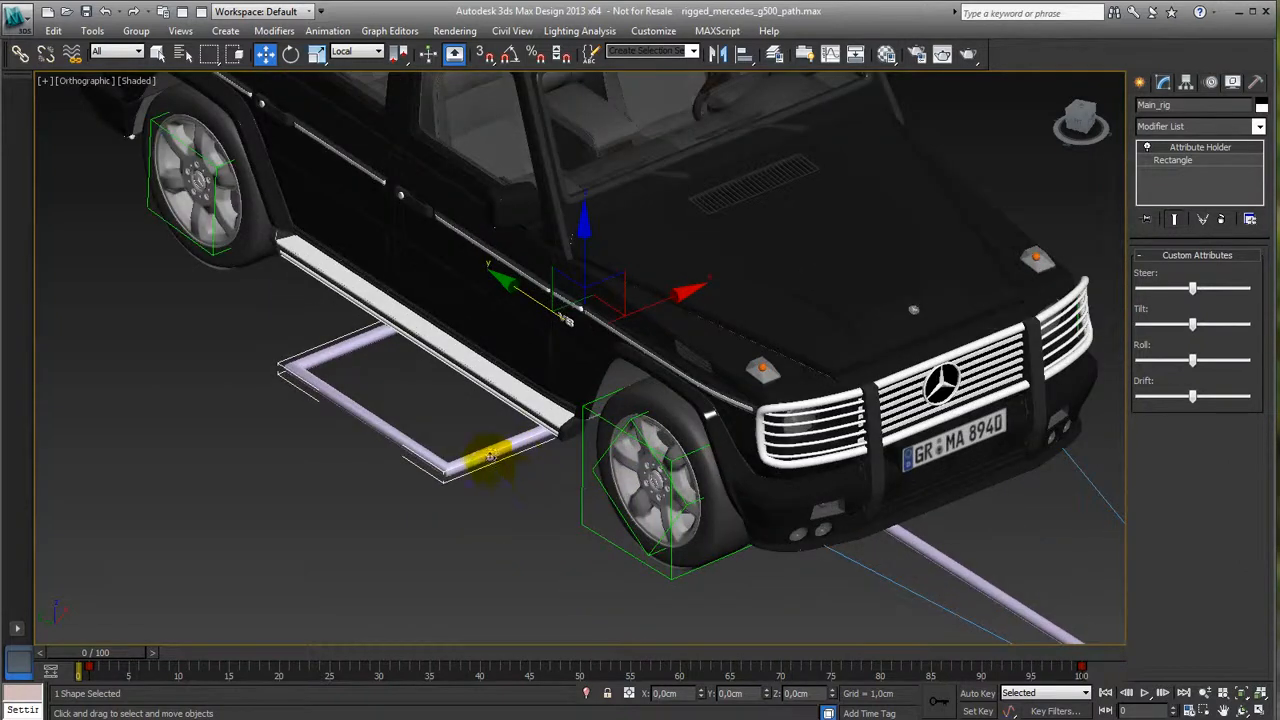
# Wire Main_rig Percent to Dummy_front_left X Rotation with Percent*150 and connect it.
pyautogui.rightClick(490, 456)
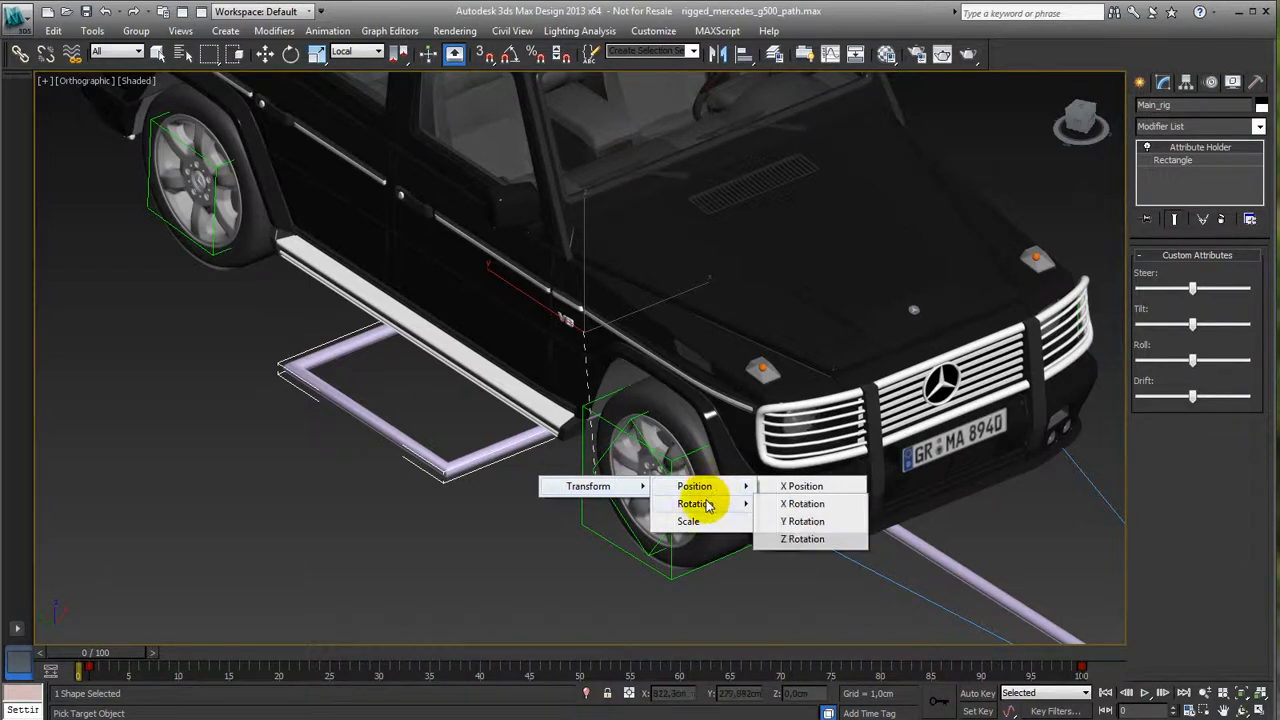
pyautogui.click(802, 486)
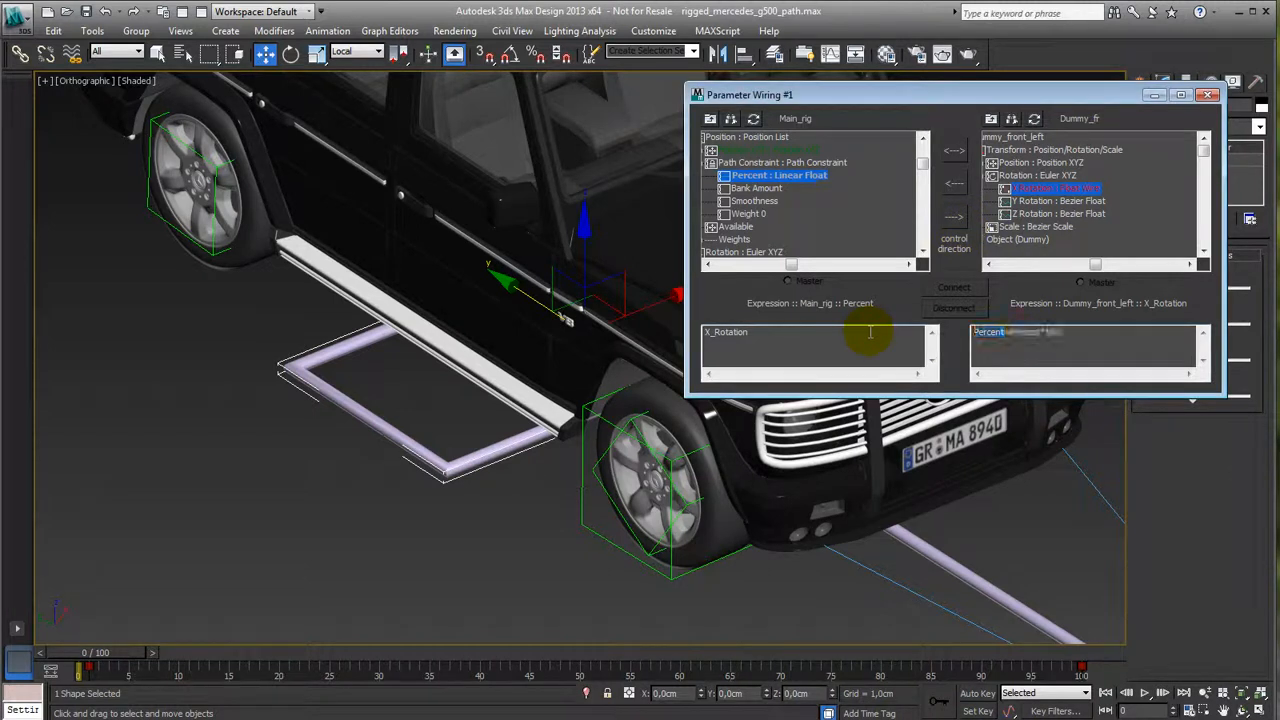
pyautogui.click(952, 288)
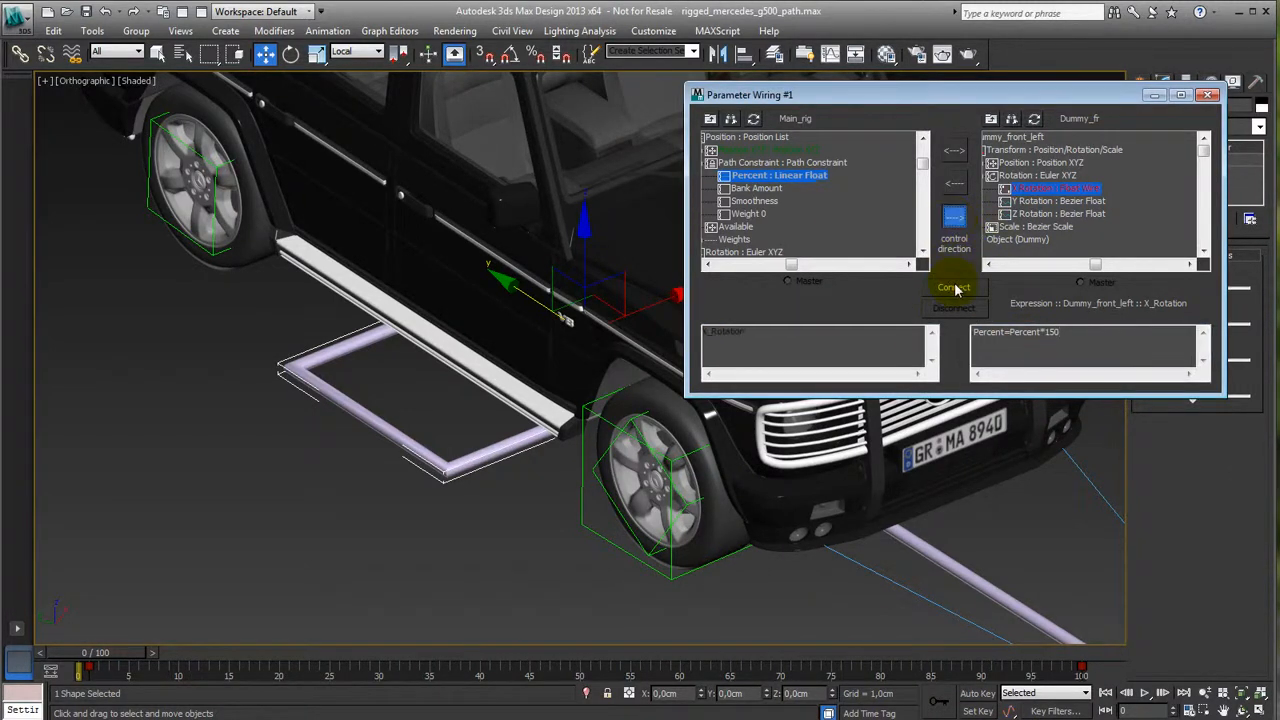
pyautogui.click(952, 288)
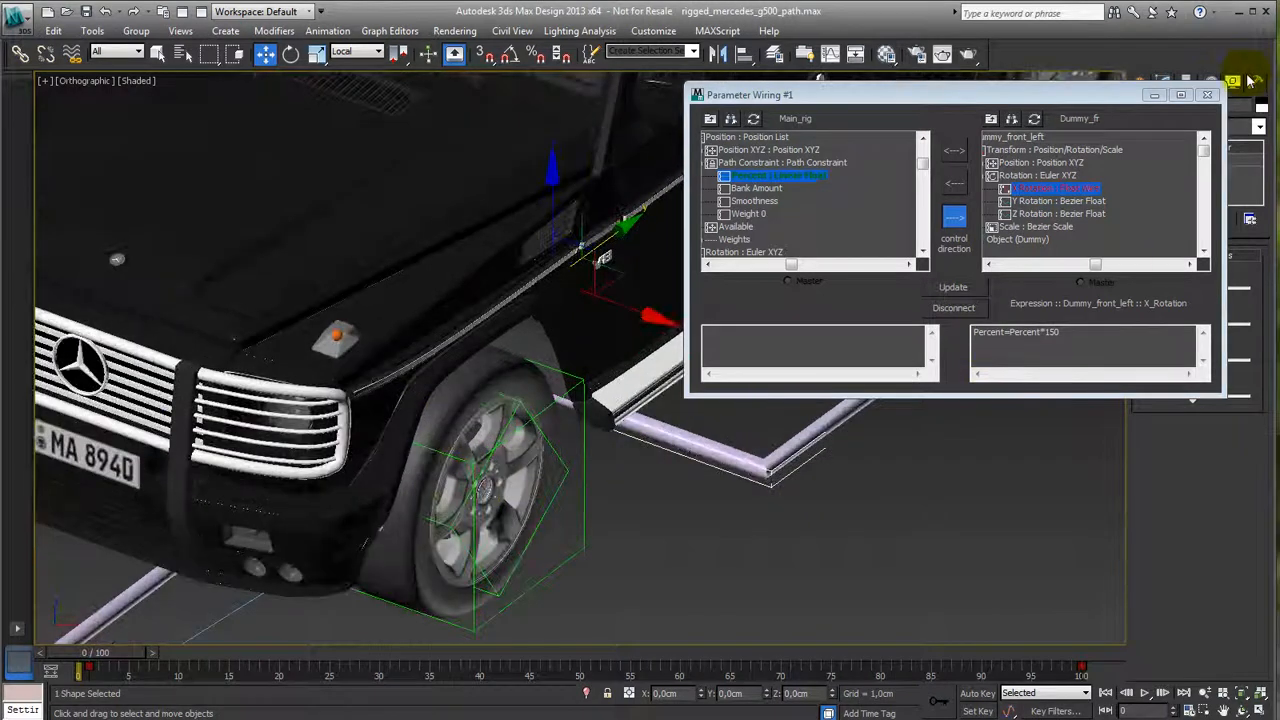
# Wire Main_rig Percent to Dummy_front_right X Rotation with Percent*150, then close the wiring window.
pyautogui.click(1208, 94)
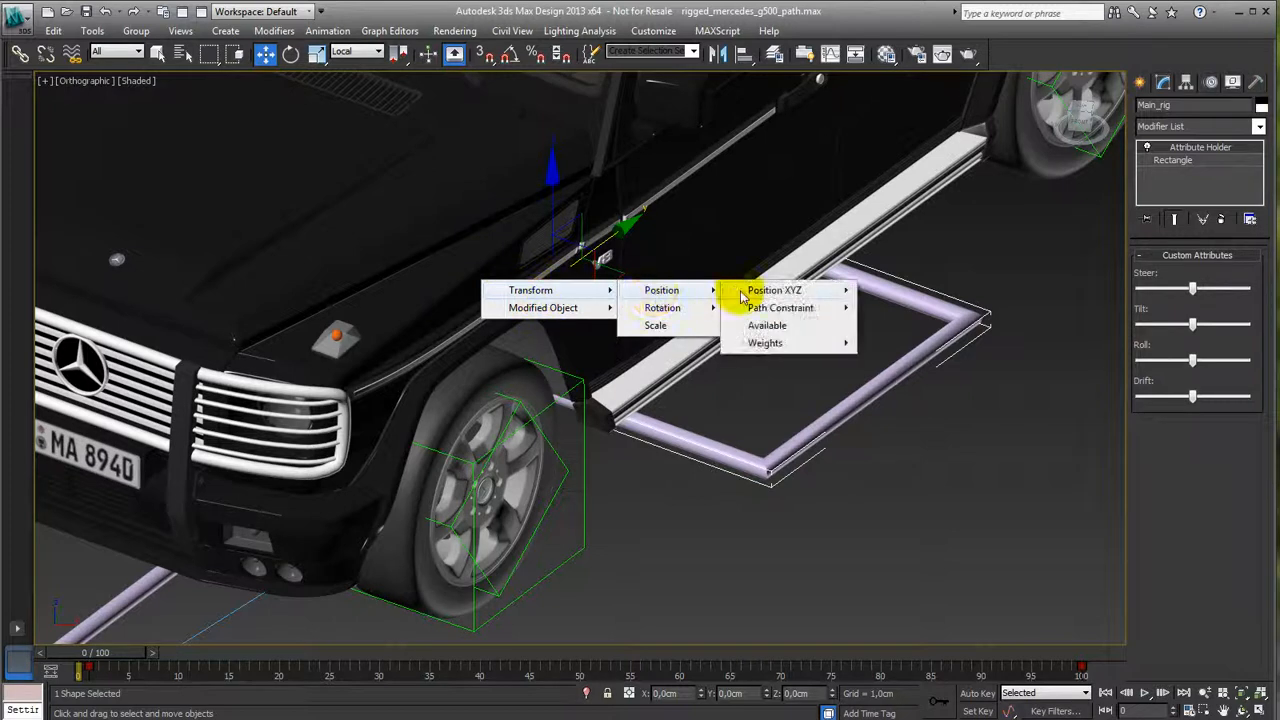
pyautogui.click(780, 308)
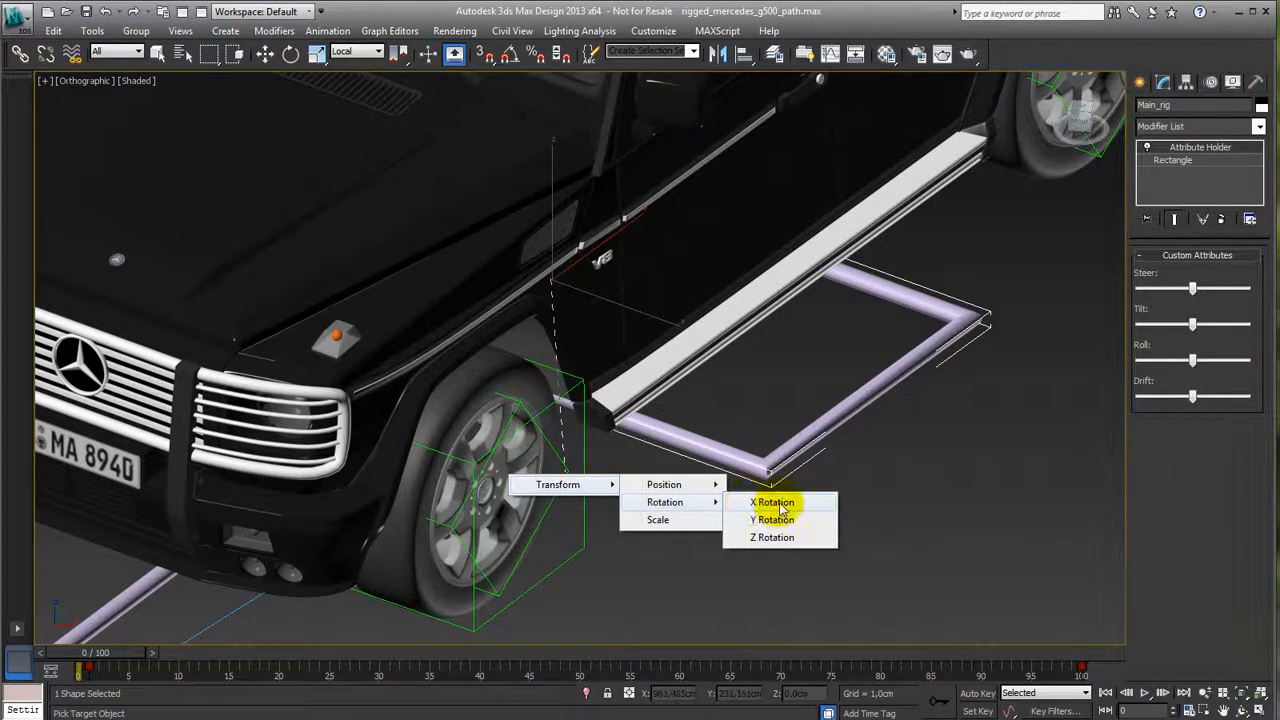
pyautogui.click(772, 502)
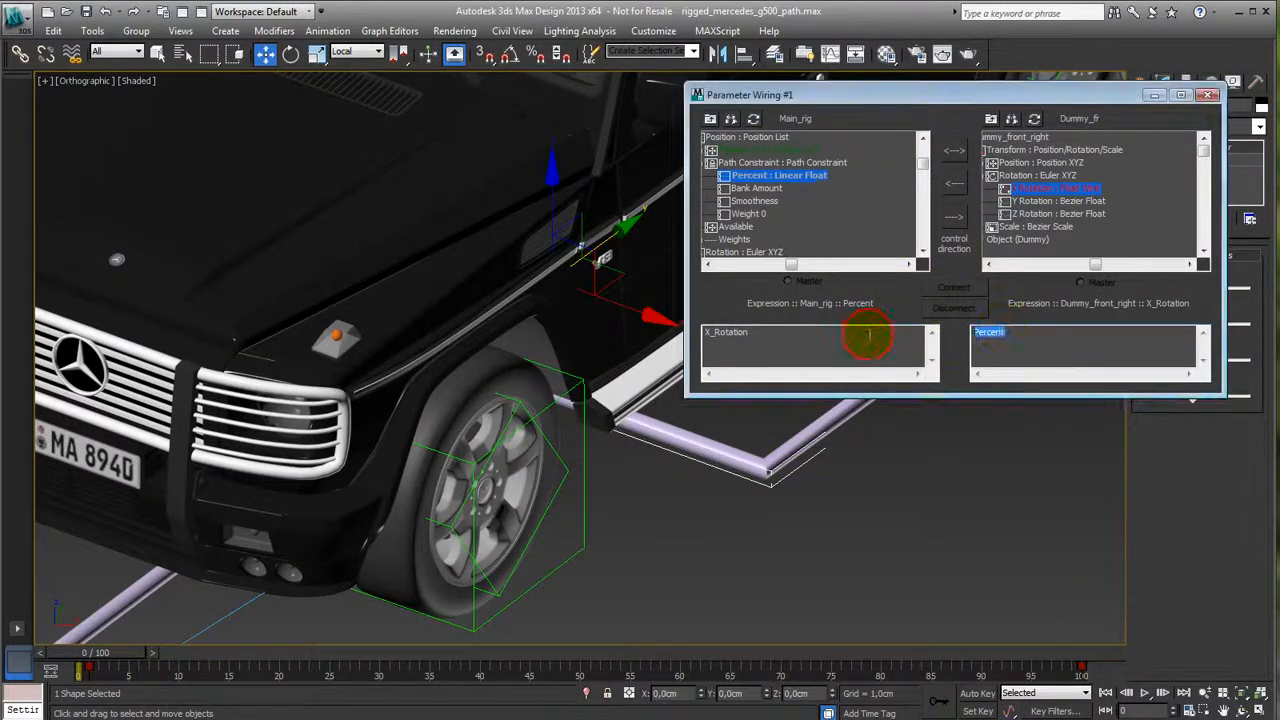
pyautogui.click(954, 218)
pyautogui.write('=Percent*150')
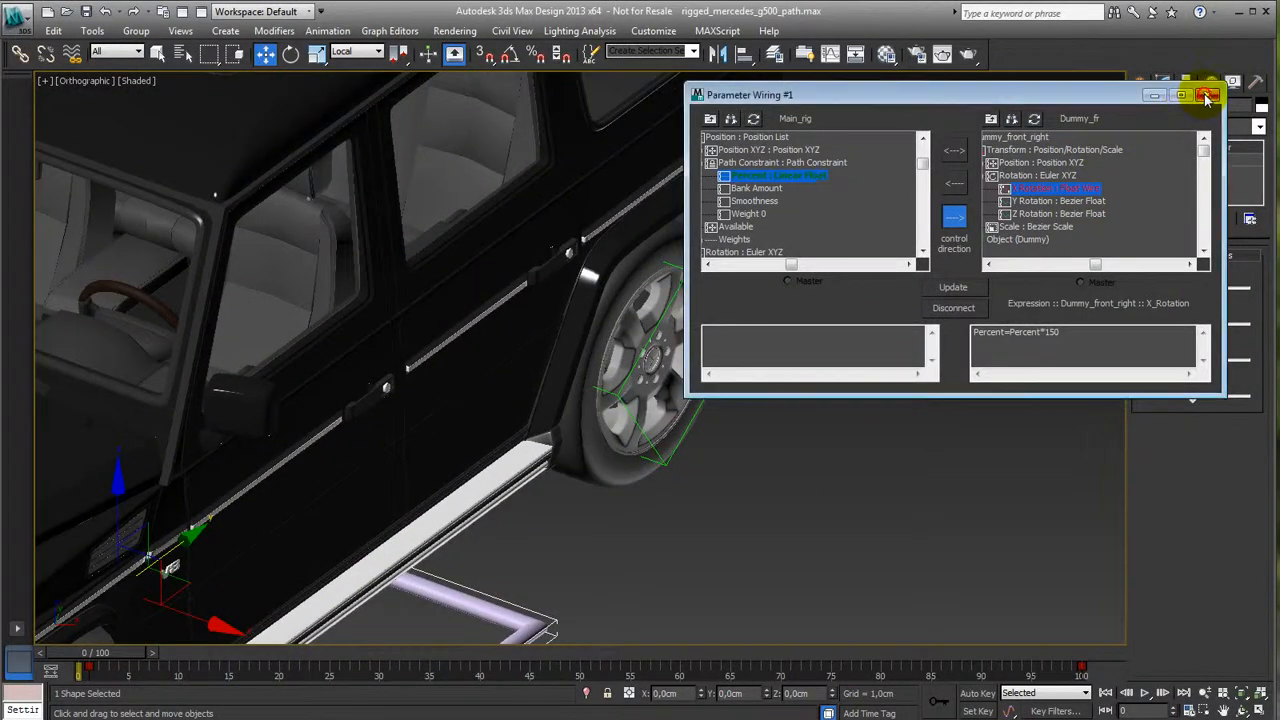
pyautogui.click(1206, 96)
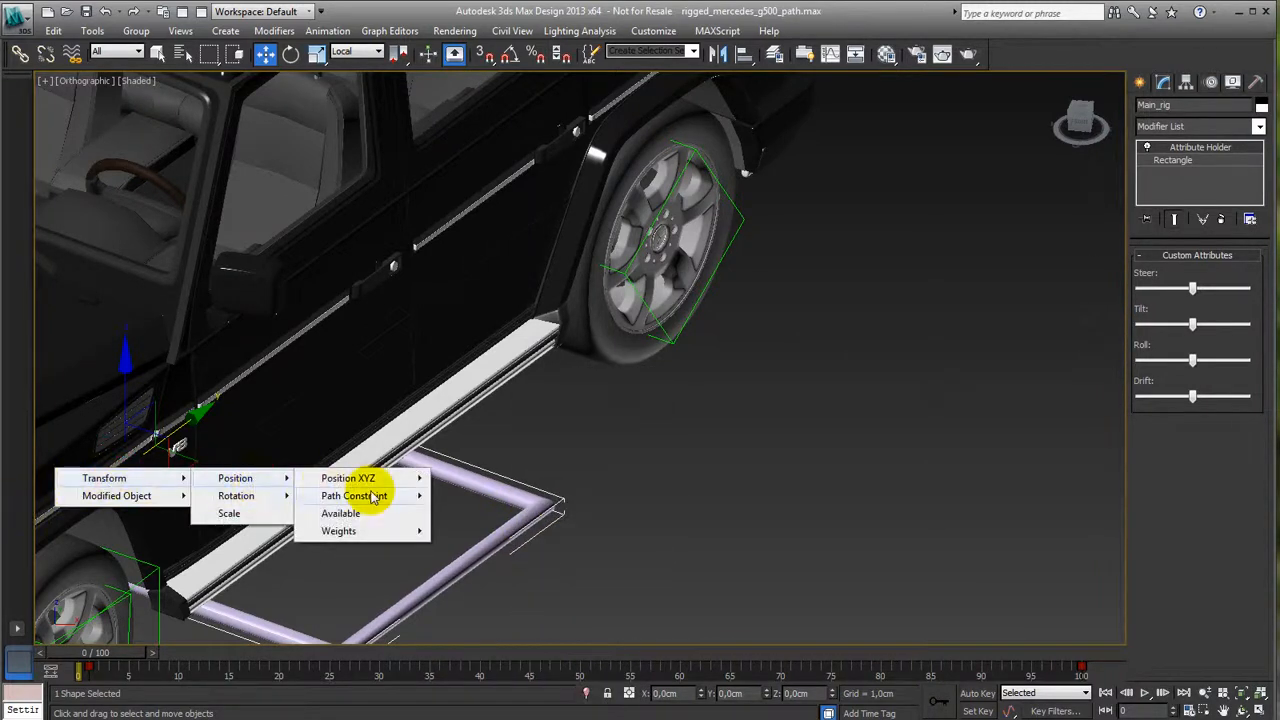
# Wire Main_rig path Percent to Dummy_rear_right X rotation with expression Percent*150 and connect.
pyautogui.click(354, 496)
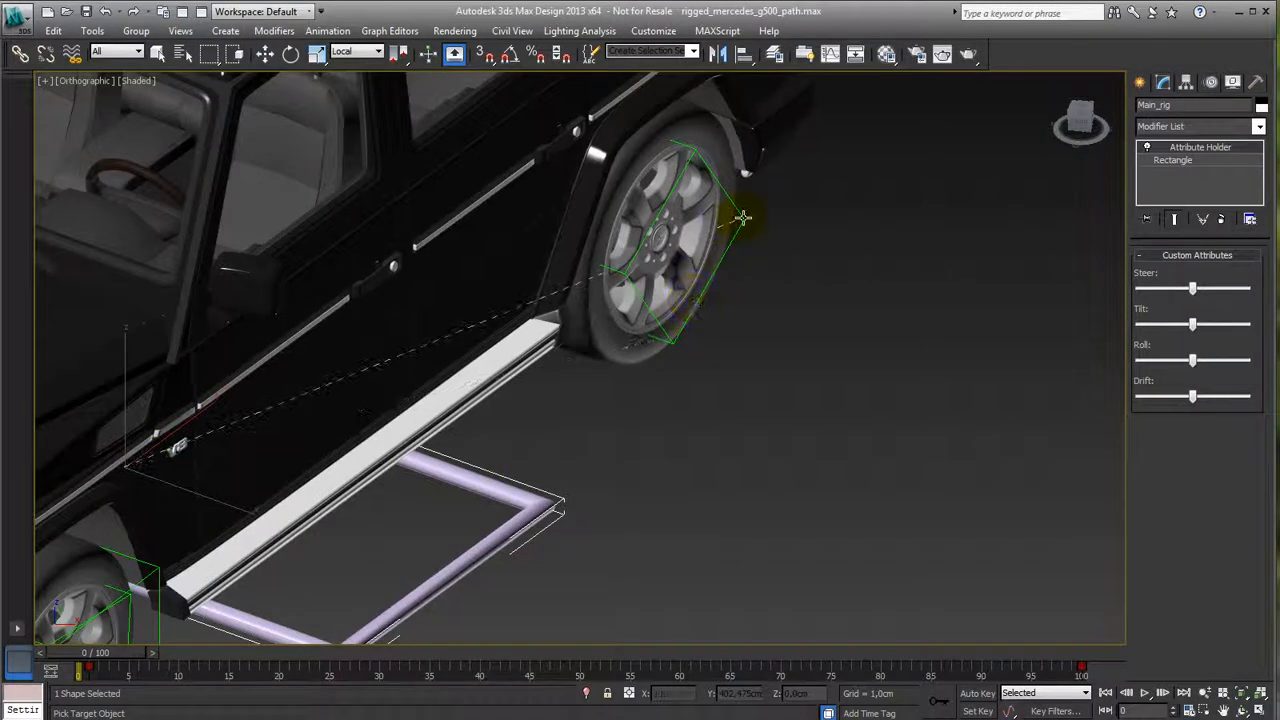
pyautogui.rightClick(744, 216)
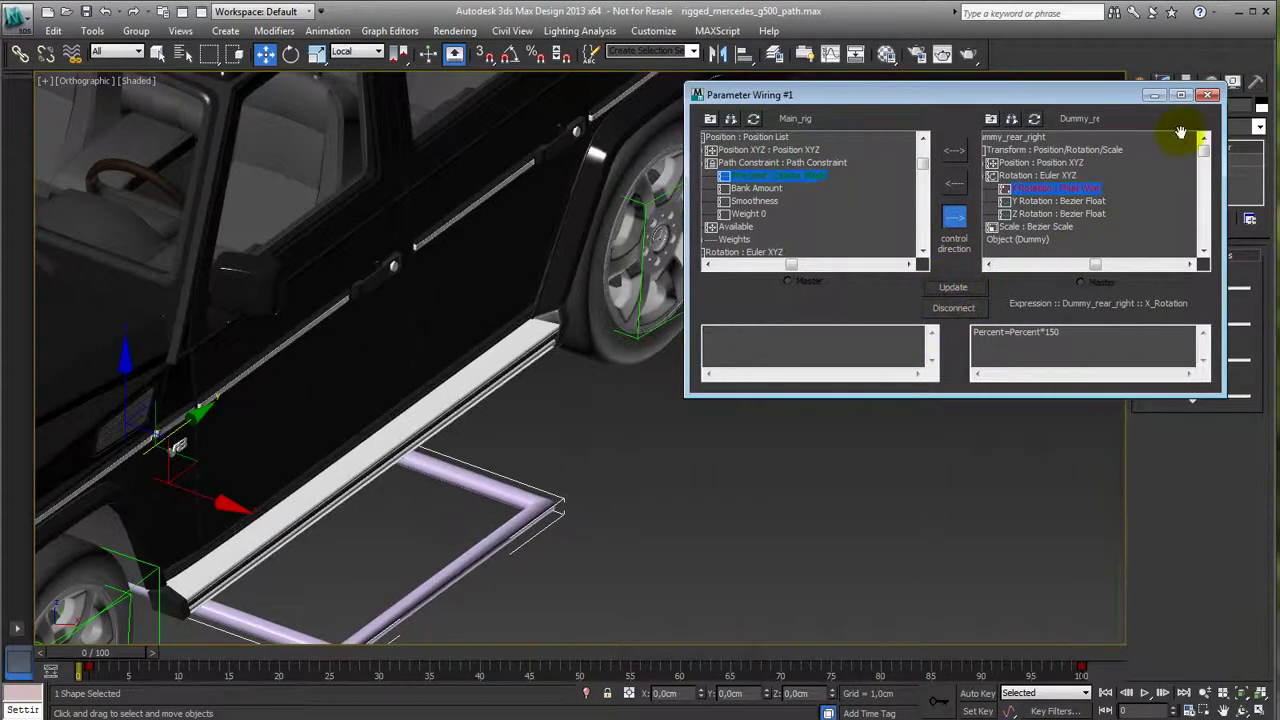
pyautogui.click(1206, 94)
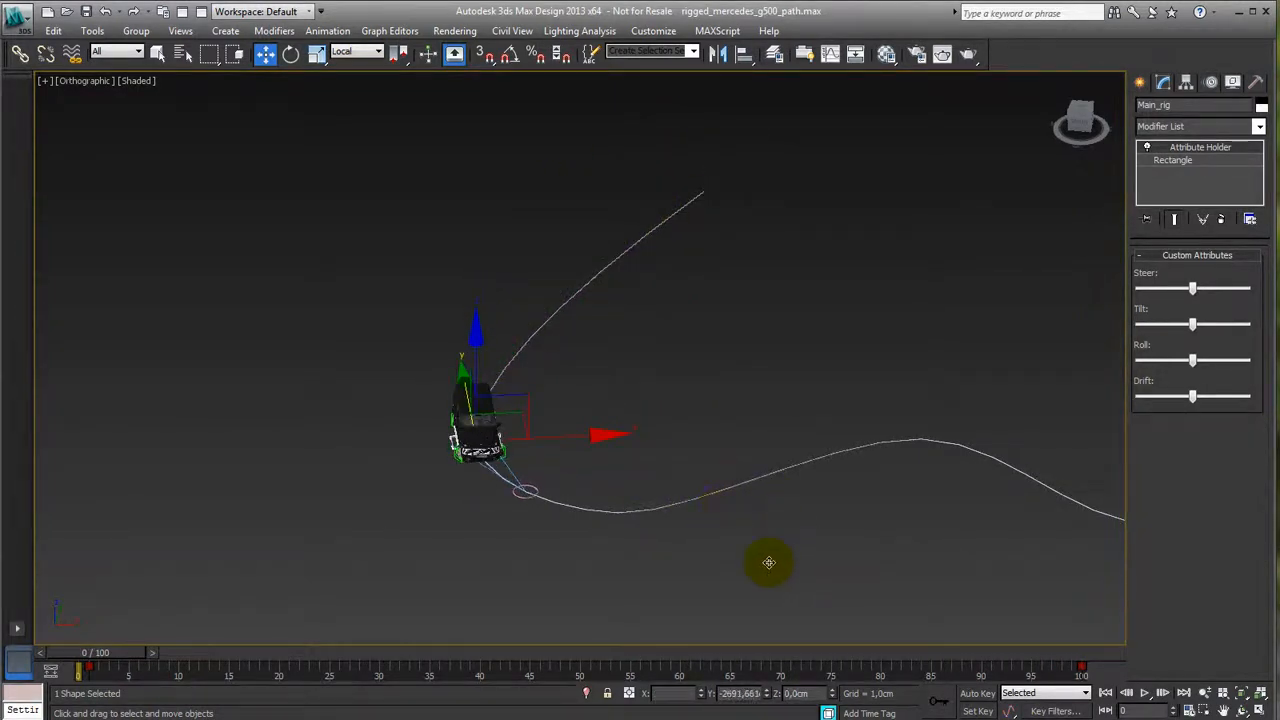
# Frame the Orthographic viewport on the full spline path with the Mercedes rig on it.
pyautogui.moveTo(768, 562); pyautogui.dragTo(548, 528)
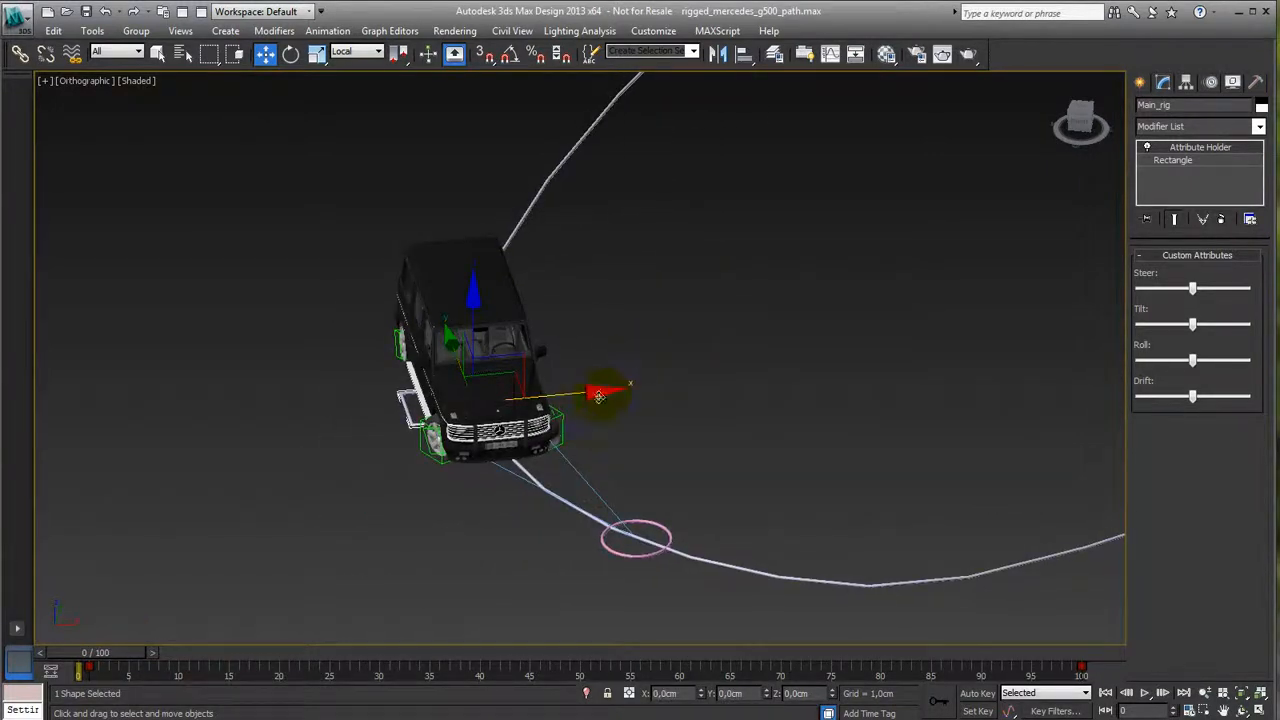
pyautogui.moveTo(598, 396); pyautogui.dragTo(728, 390)
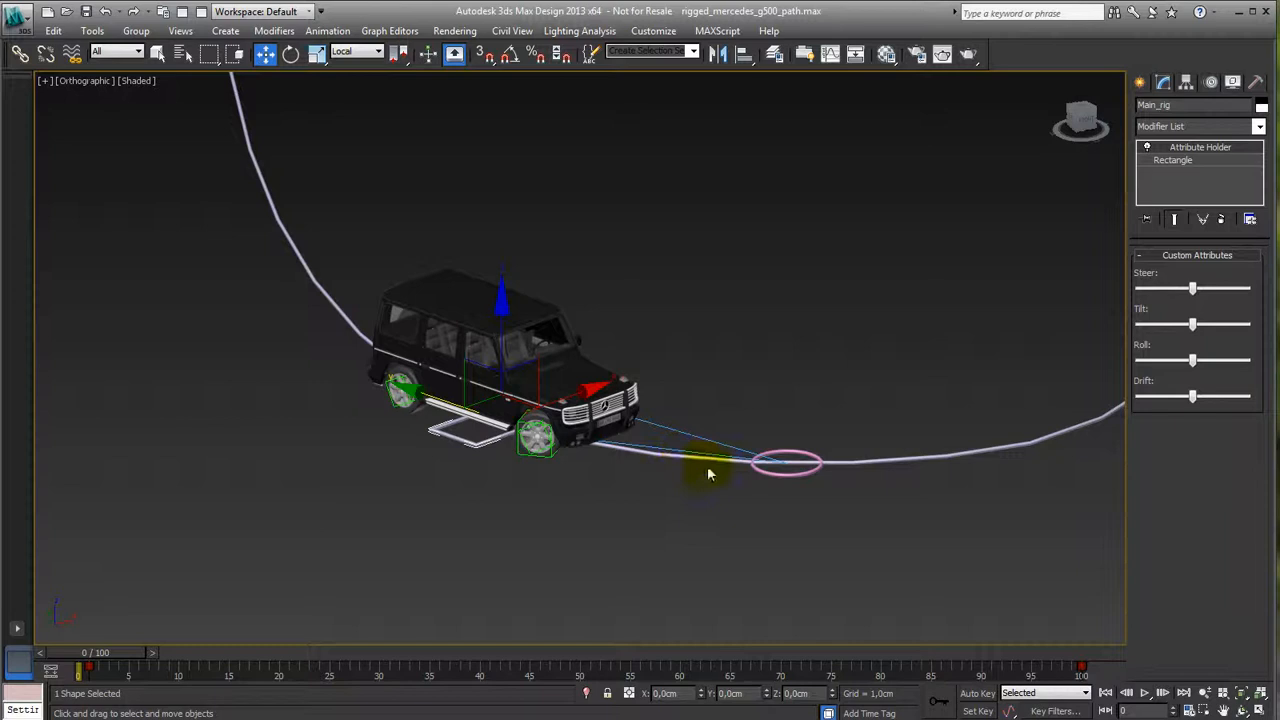
pyautogui.moveTo(608, 450)
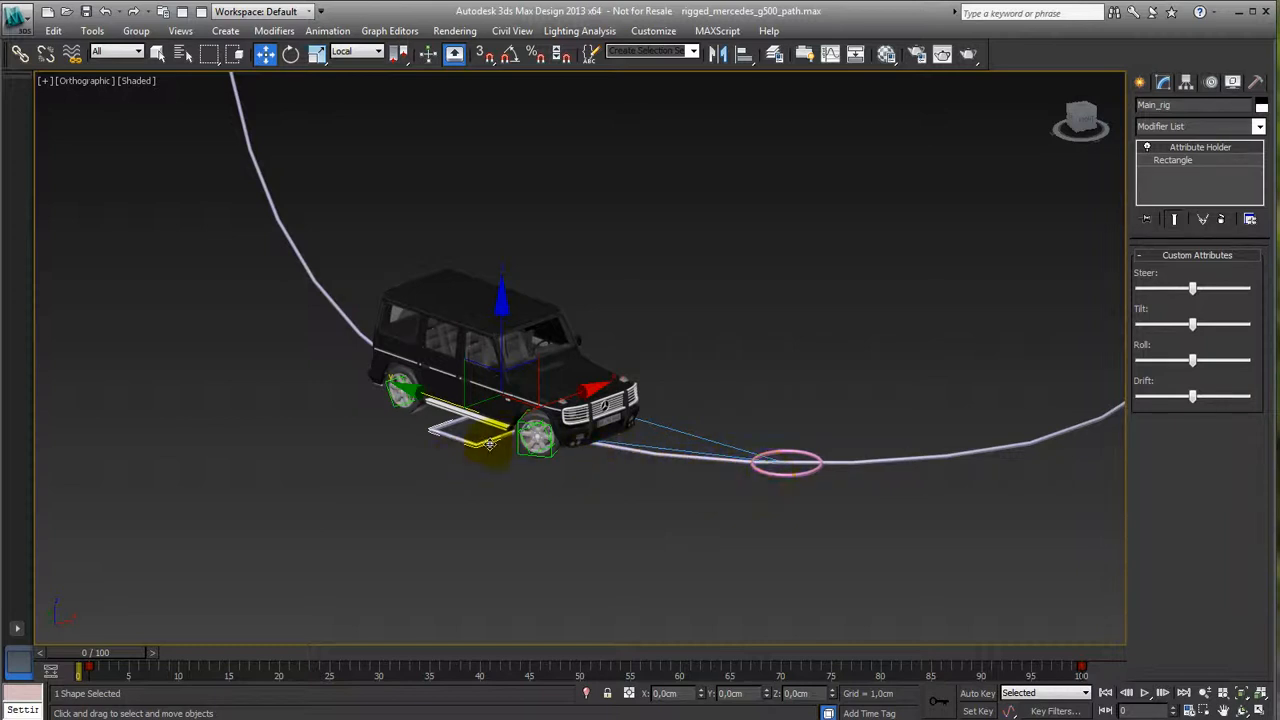
pyautogui.moveTo(476, 456)
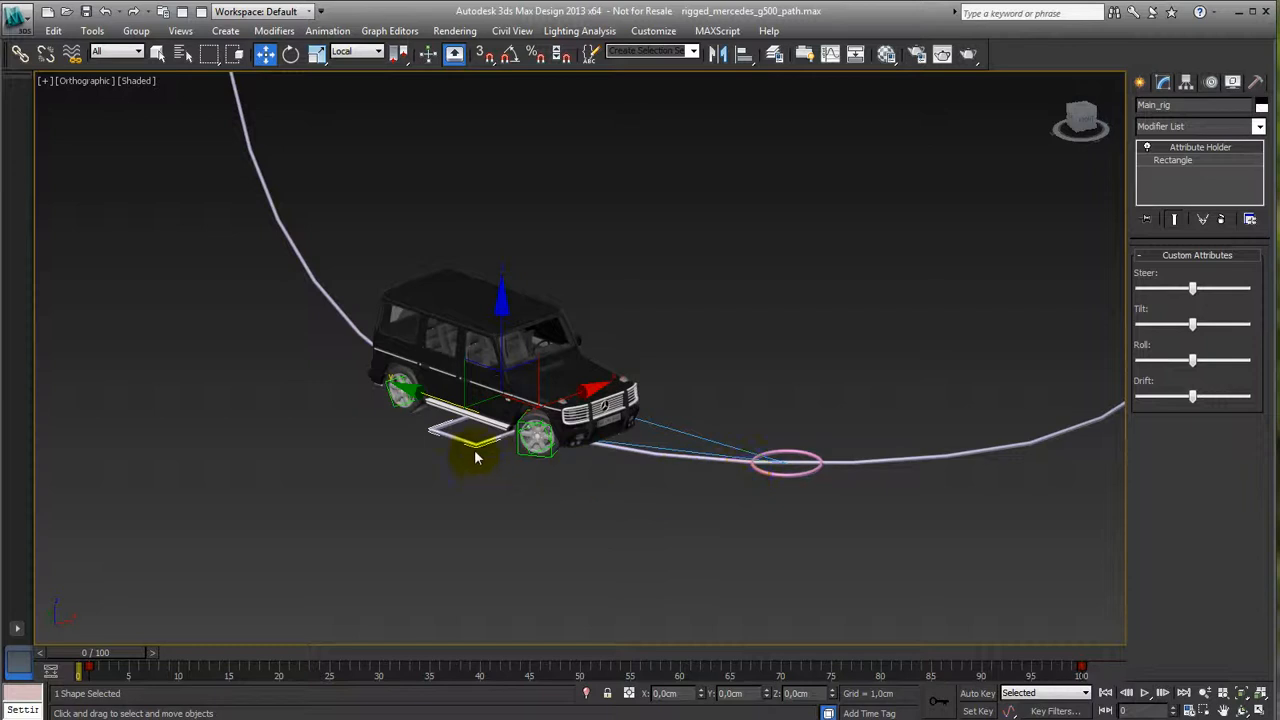
pyautogui.moveTo(480, 464)
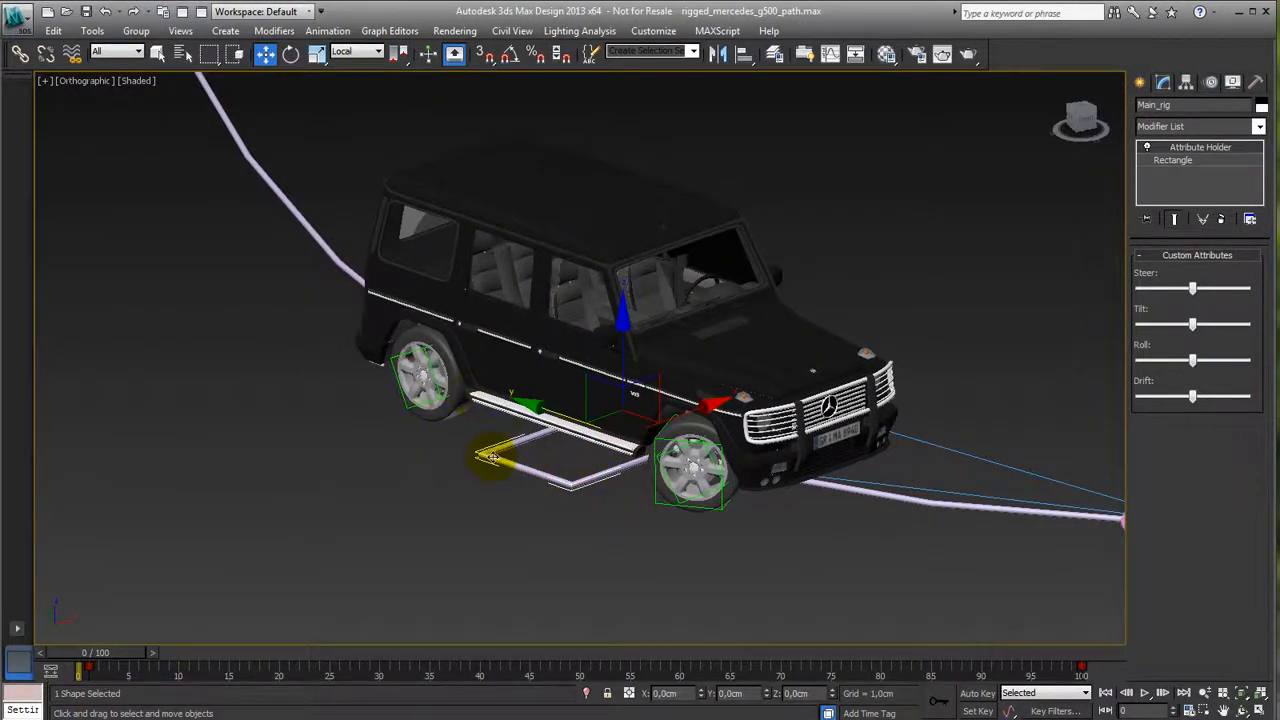
# Orbit in close around the Mercedes to inspect its wheels and rig rectangle.
pyautogui.moveTo(490, 456); pyautogui.dragTo(410, 400)
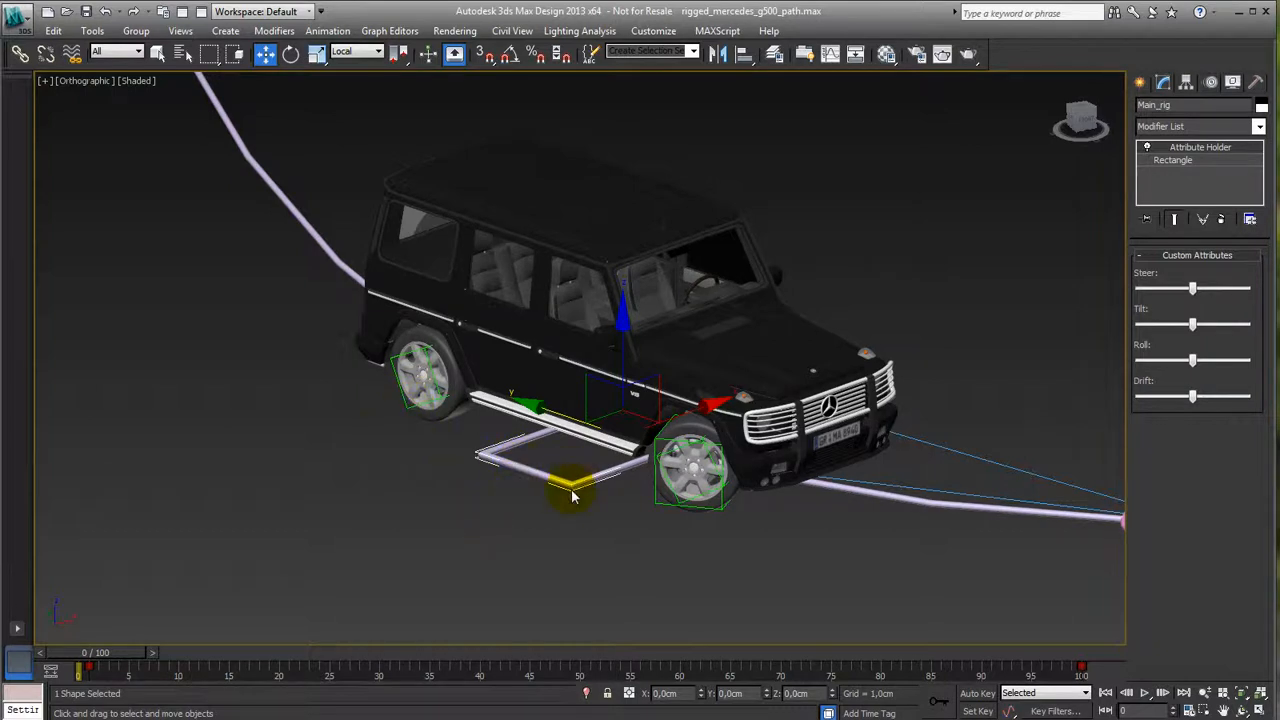
pyautogui.moveTo(570, 496); pyautogui.dragTo(700, 520)
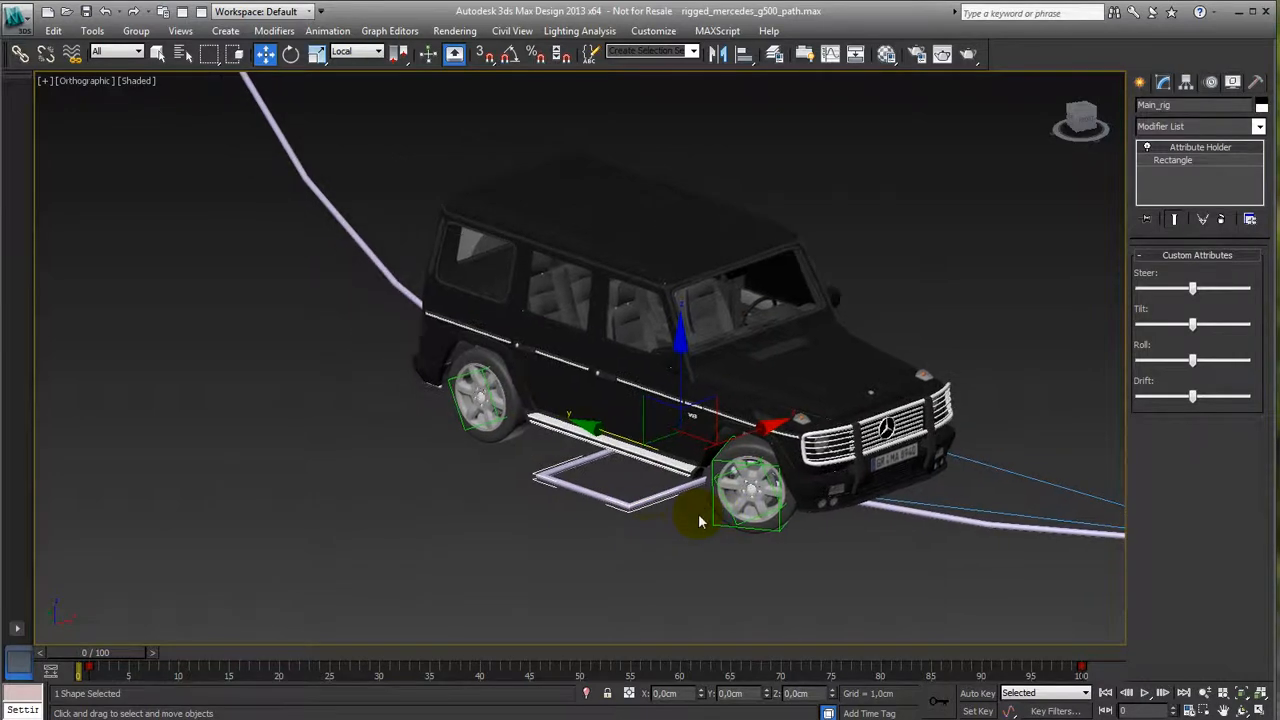